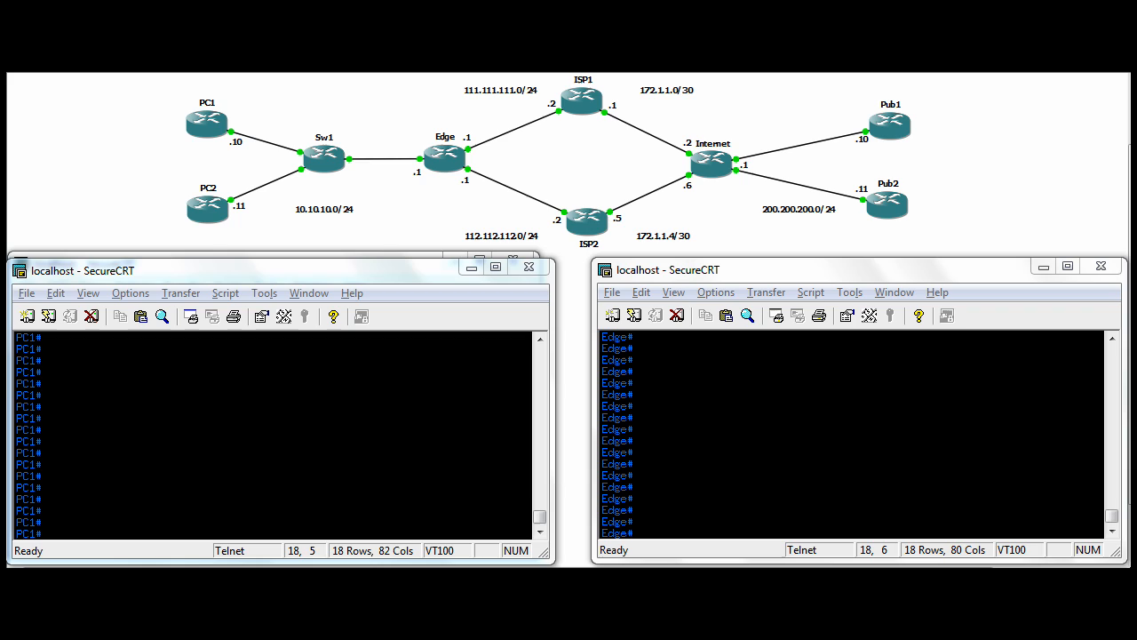
Step: Print the Edge router's running configuration with 'wr t'
click(849, 459)
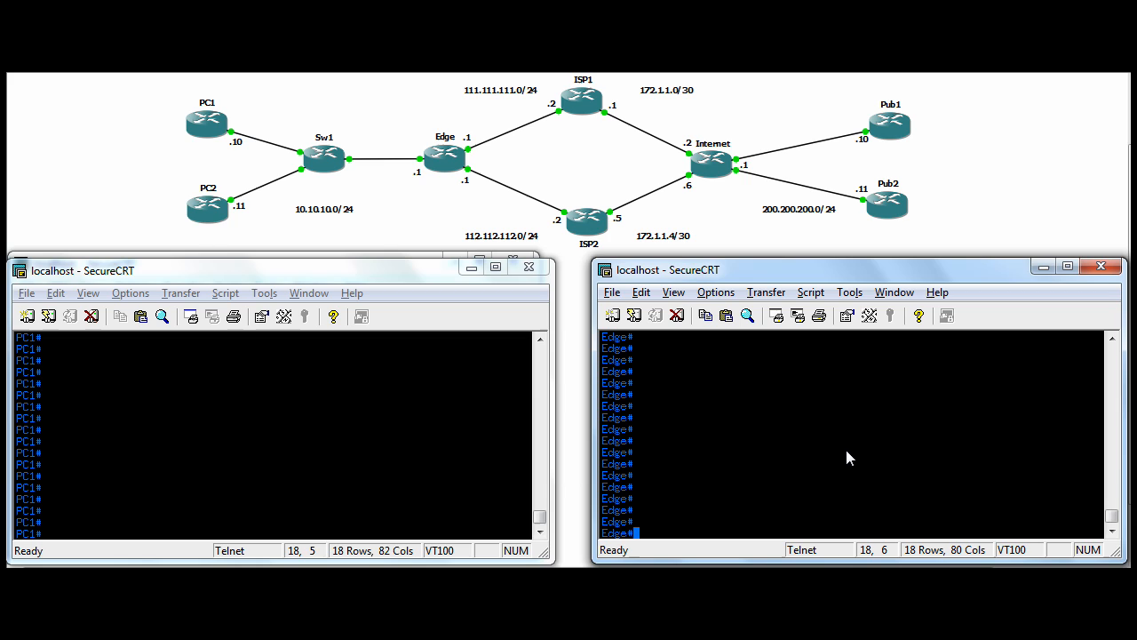
text(wr t)
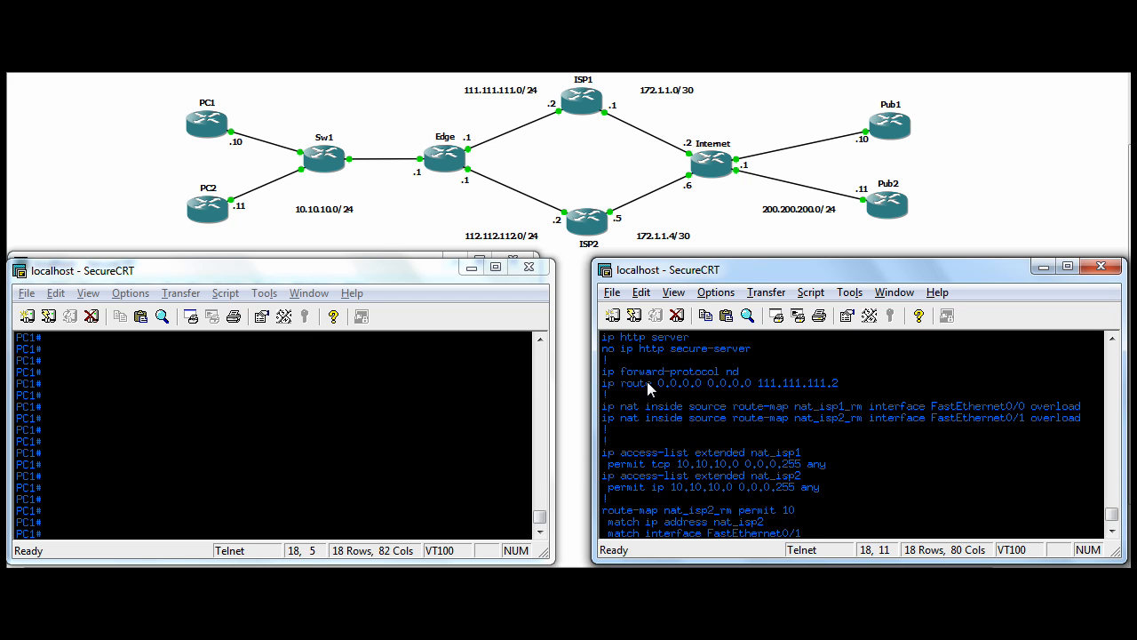
Step: Highlight the default route's next-hop 111.111.111.2 in the Edge configuration listing
drag(659, 383, 751, 383)
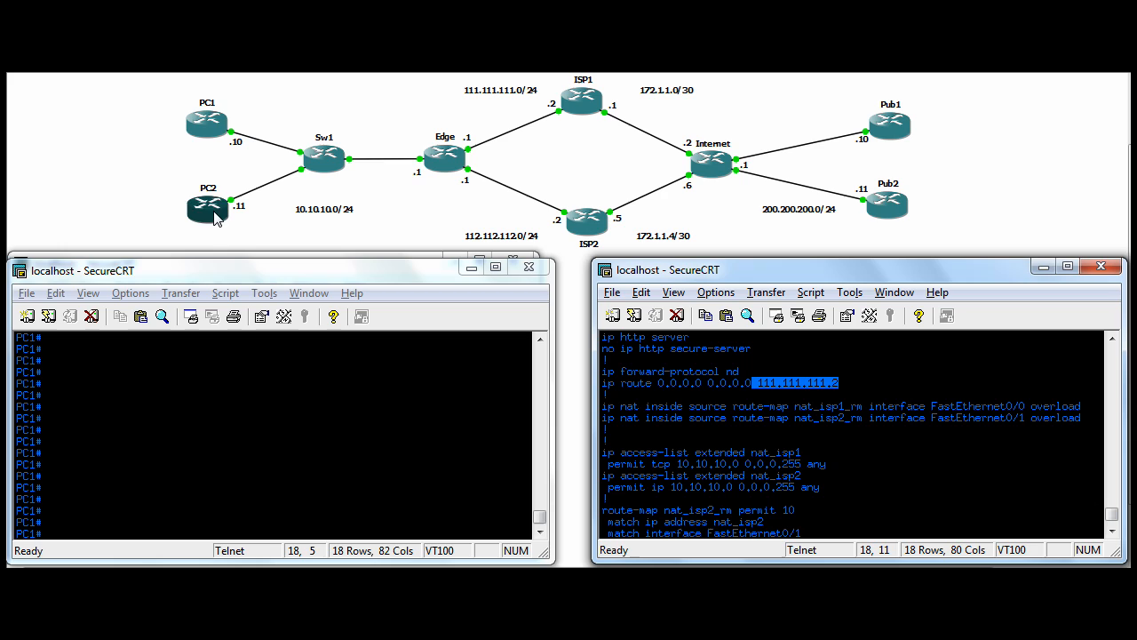
mouse_move(575, 163)
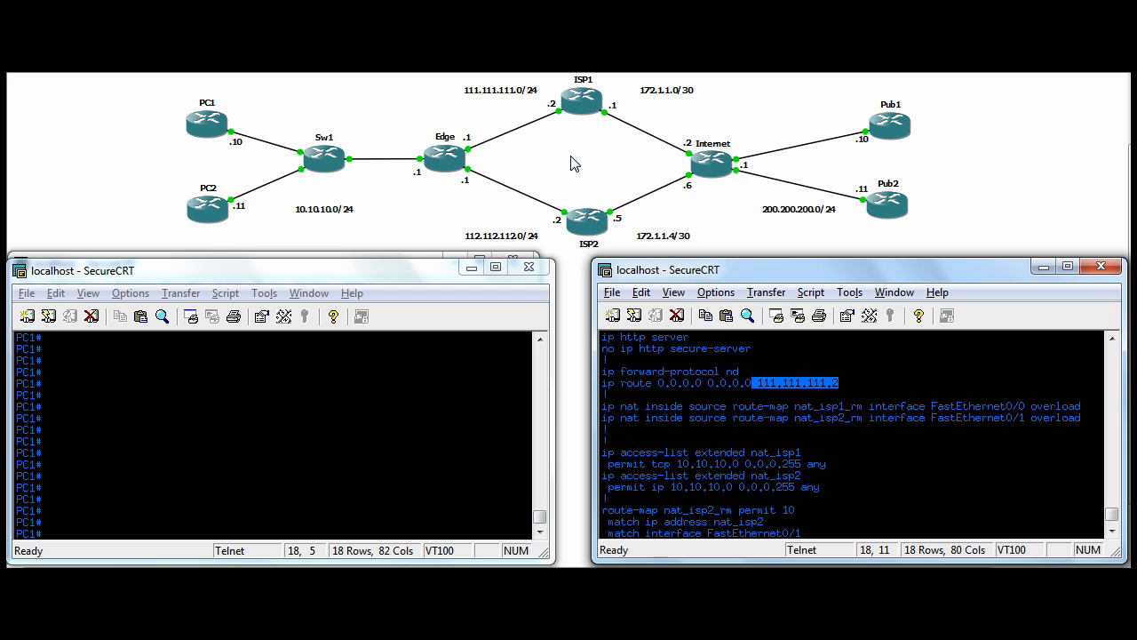
mouse_move(560, 224)
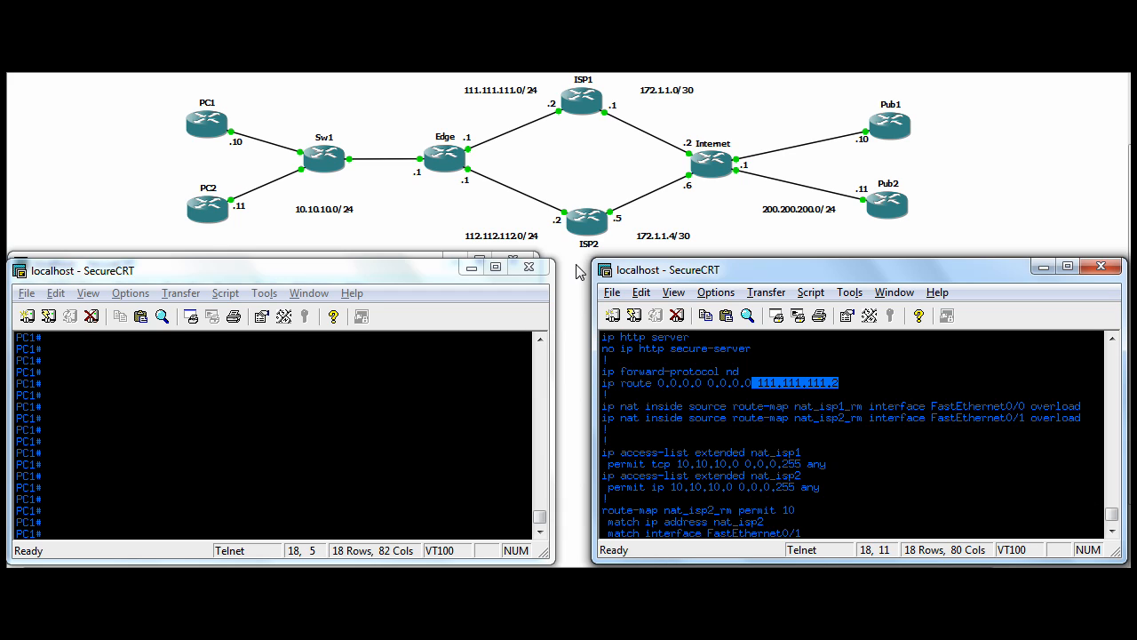
mouse_move(786, 224)
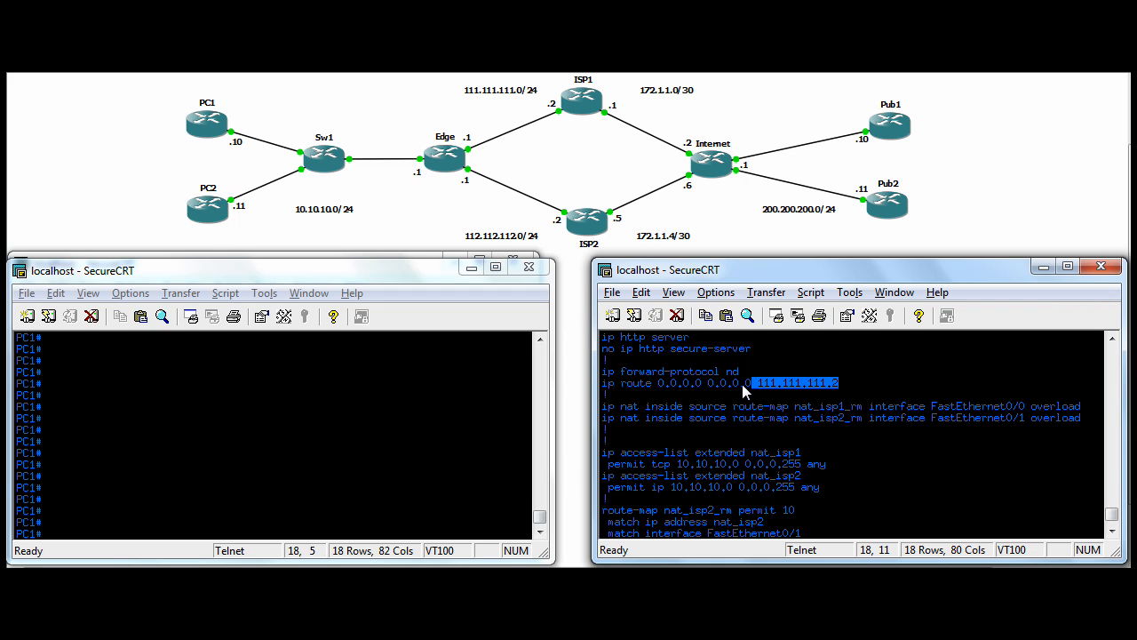
mouse_move(555, 227)
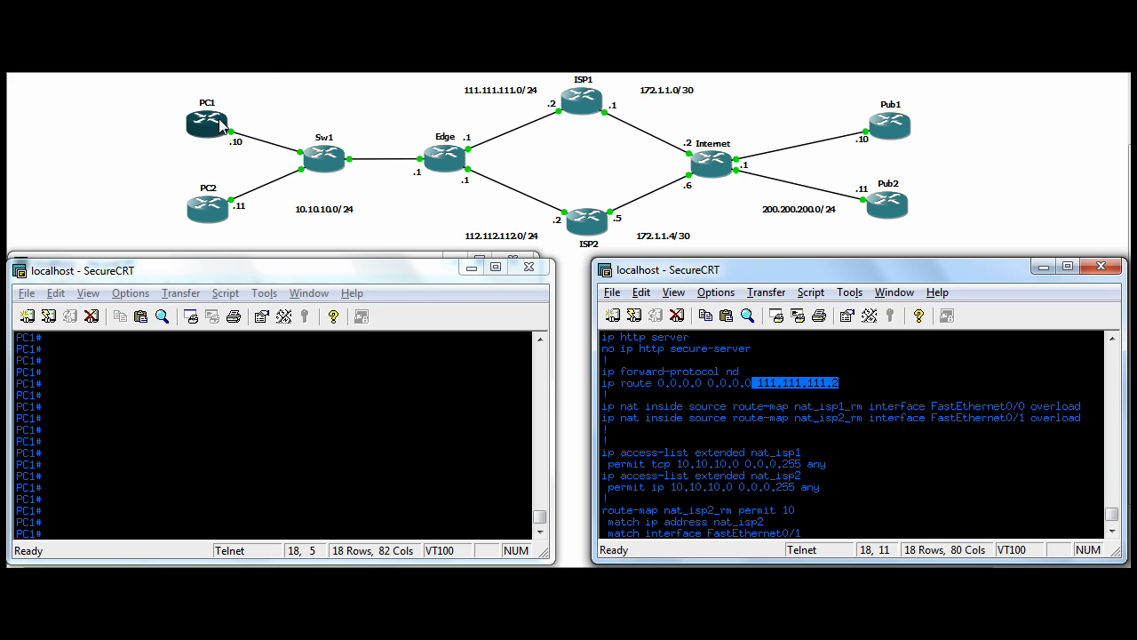
mouse_move(789, 173)
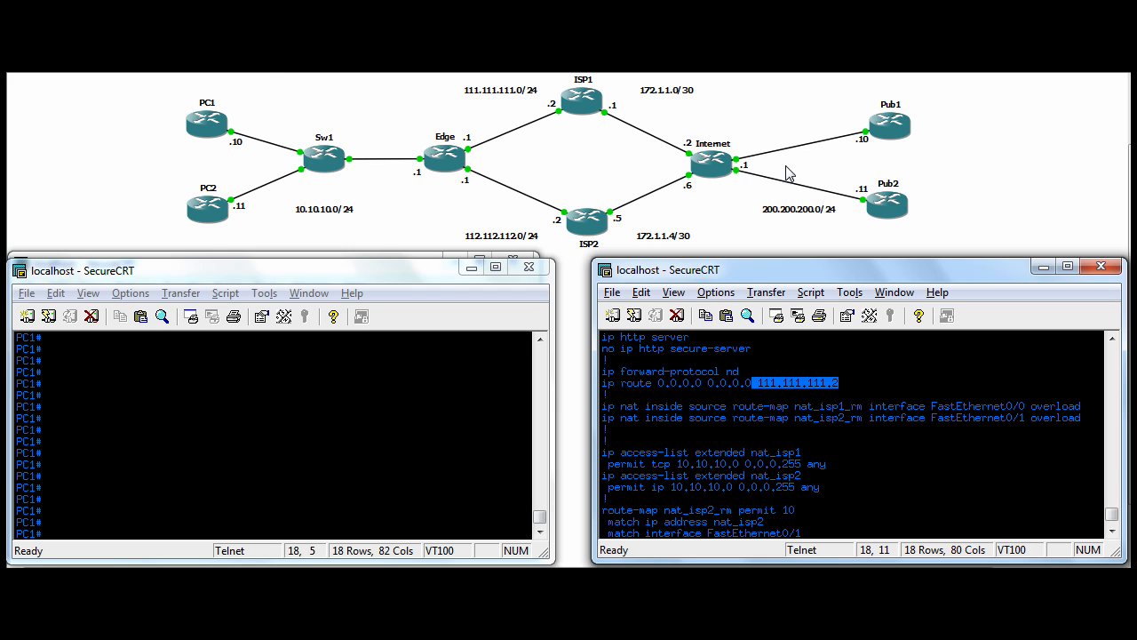
mouse_move(522, 209)
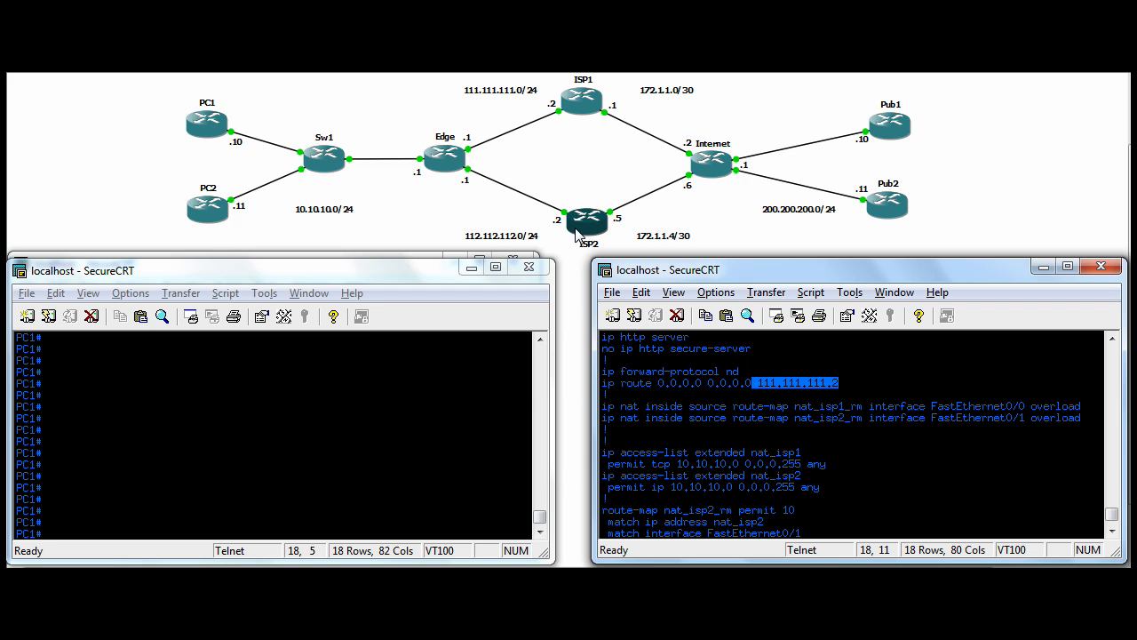
mouse_move(453, 197)
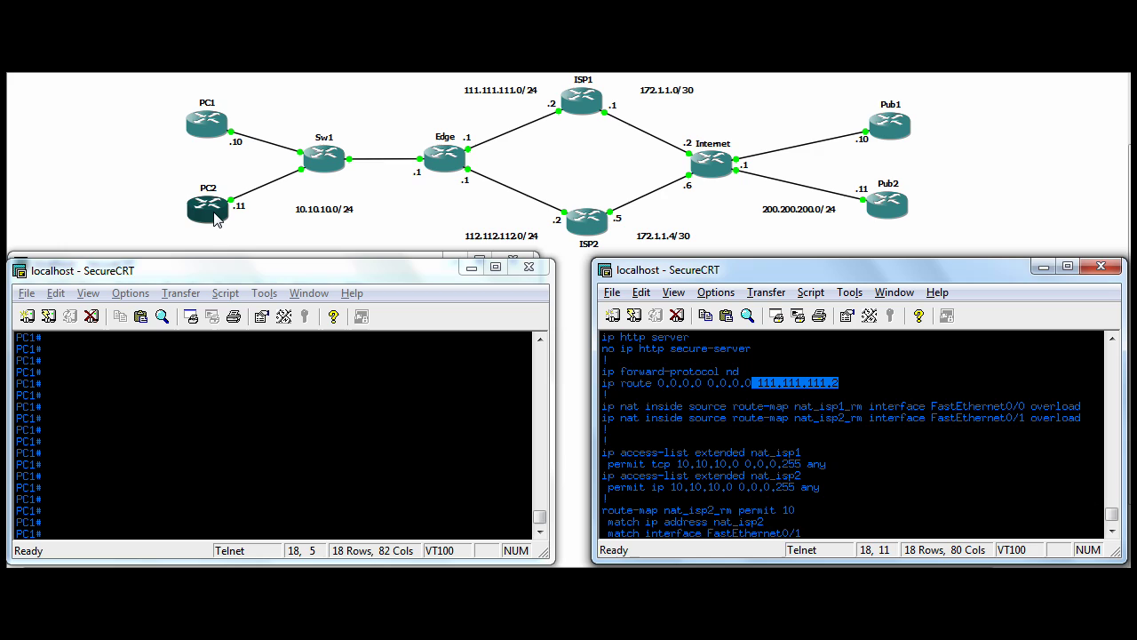
mouse_move(880, 204)
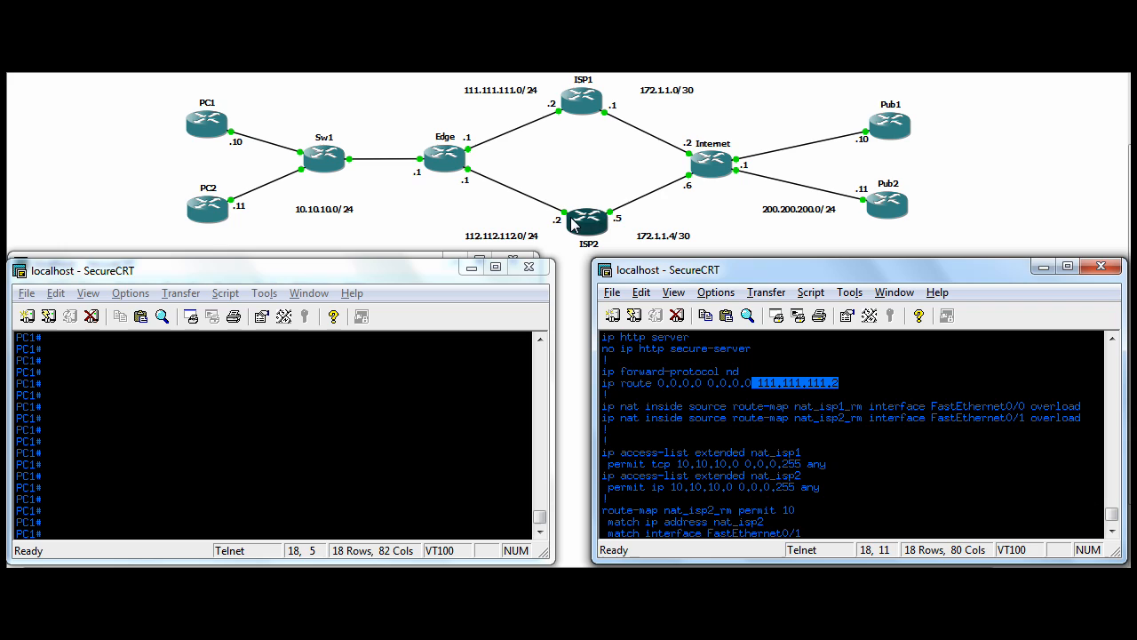
mouse_move(563, 106)
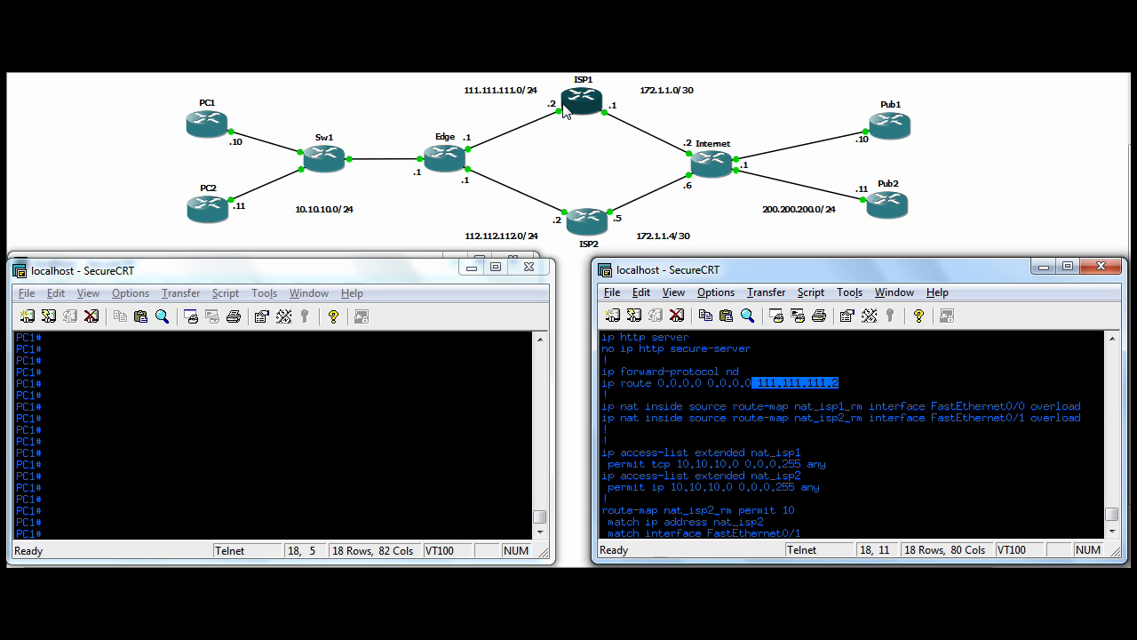
mouse_move(256, 221)
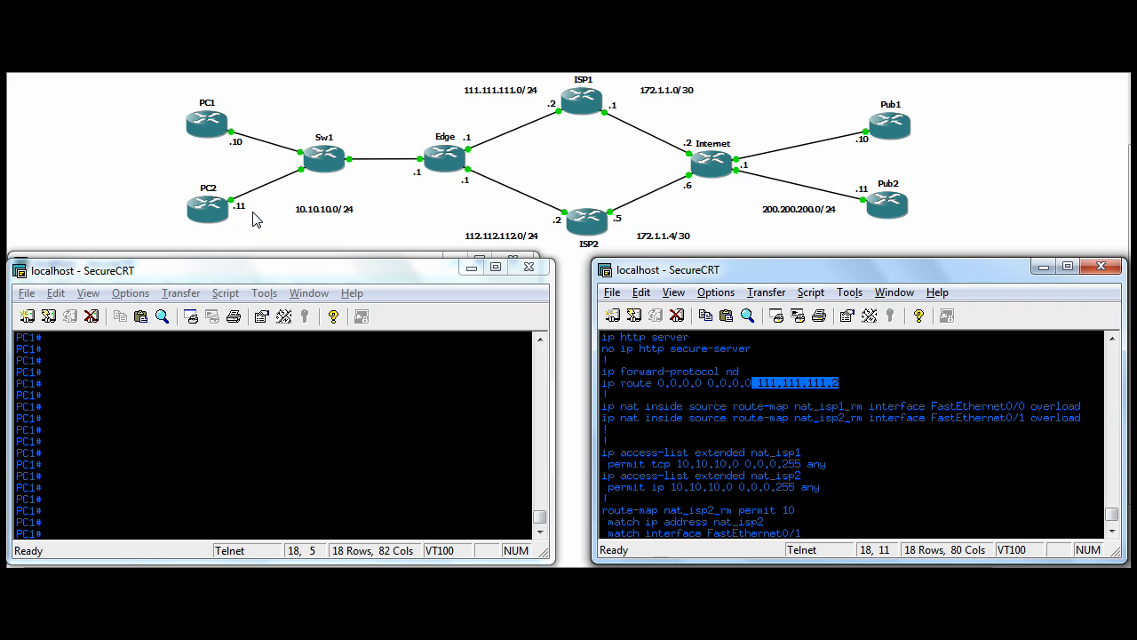
mouse_move(866, 140)
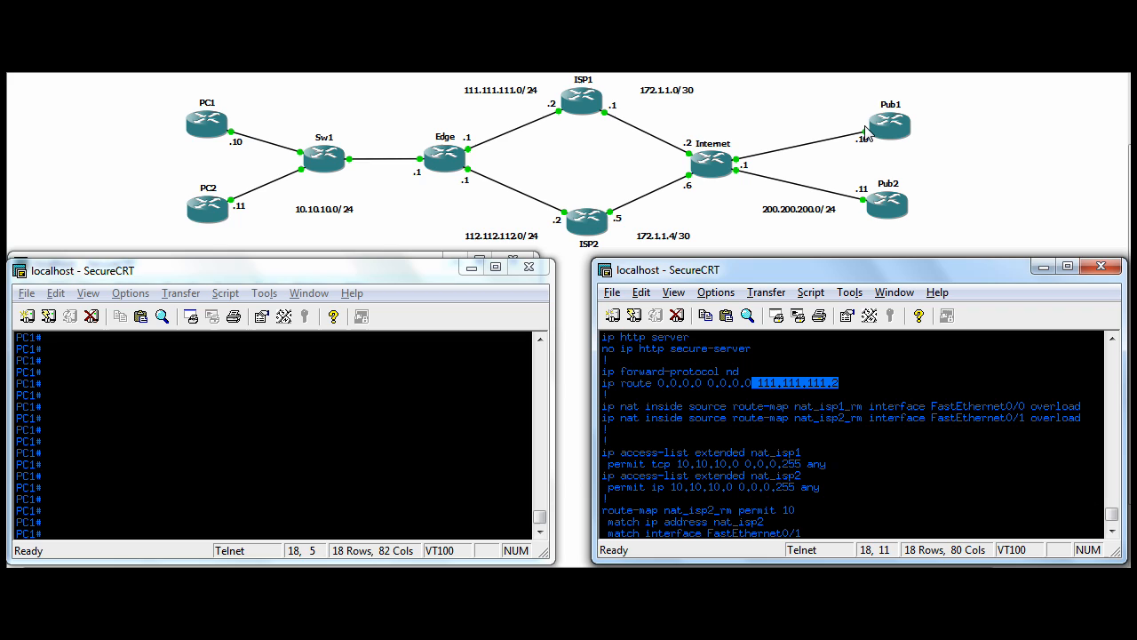
mouse_move(570, 182)
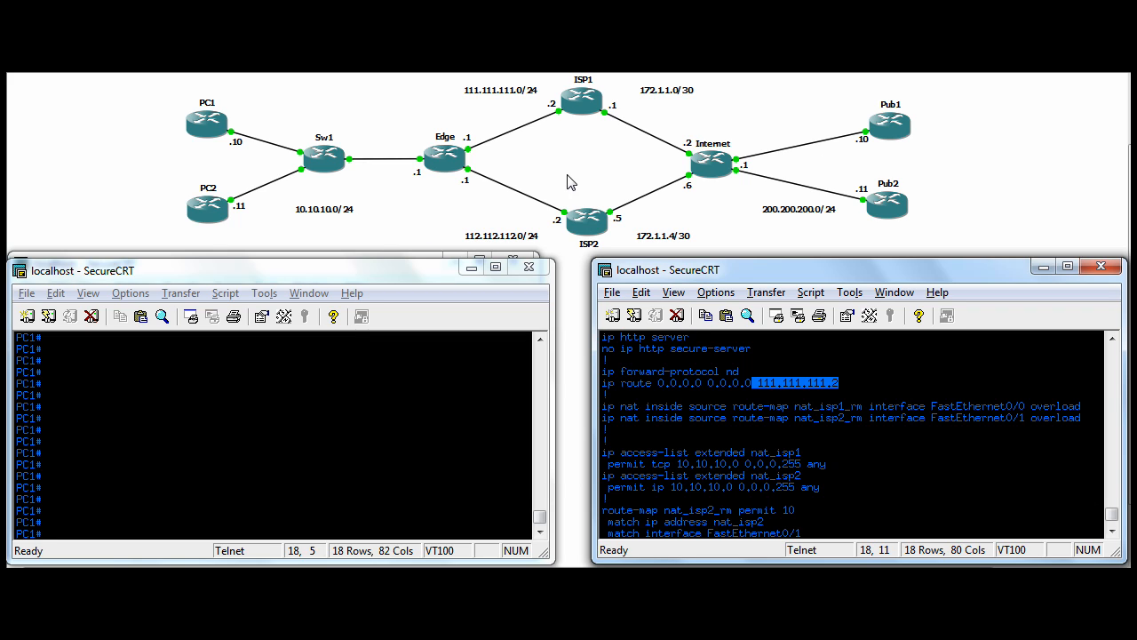
mouse_move(798, 477)
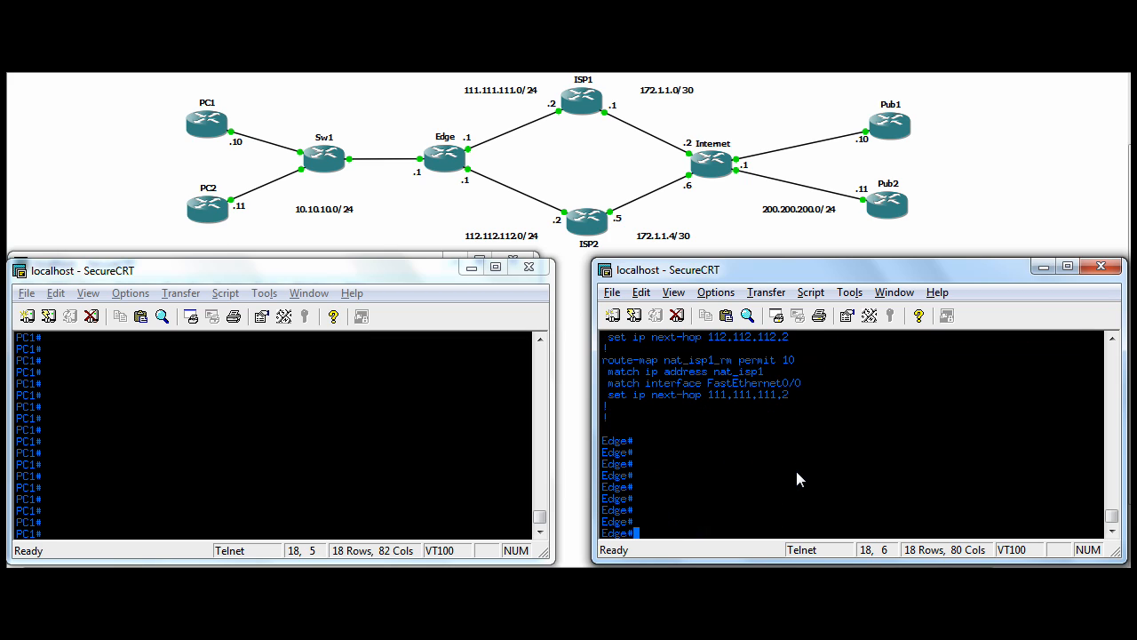
Step: In conf t, add 'access-list 100 permit ip host 10.10.10.11 host 200.200.200.11'
text(con)
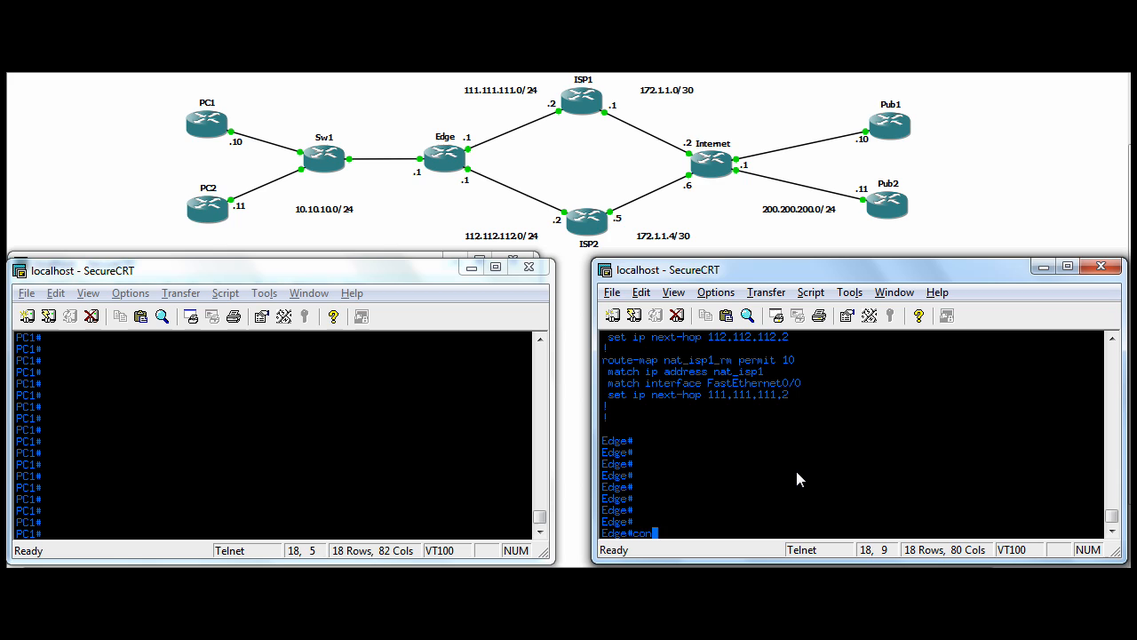
text(conf t)
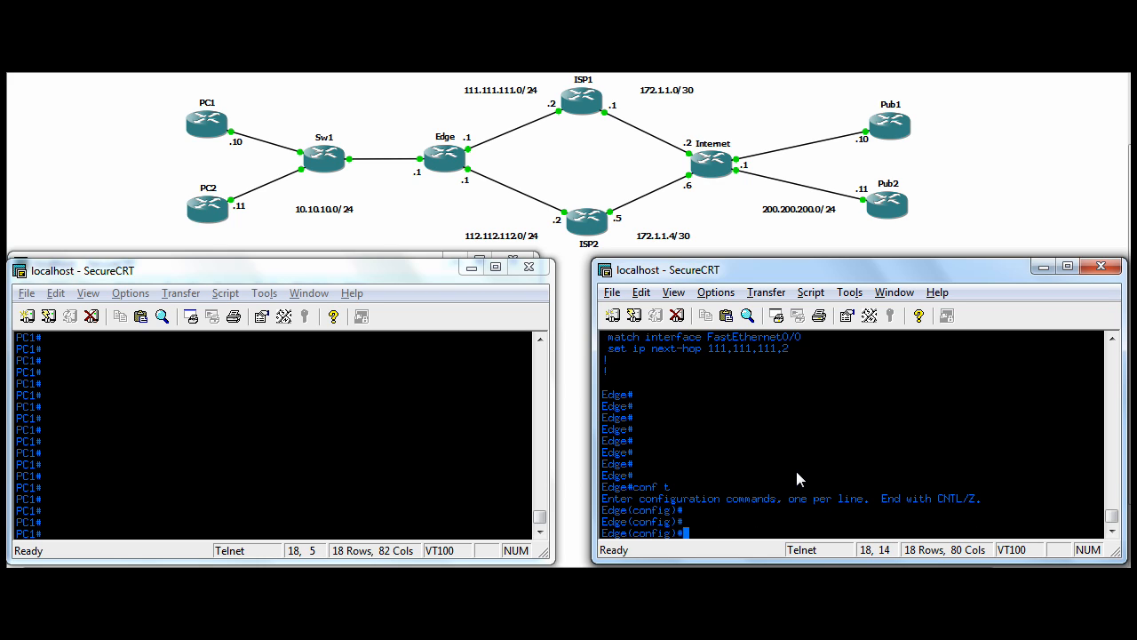
text(acces)
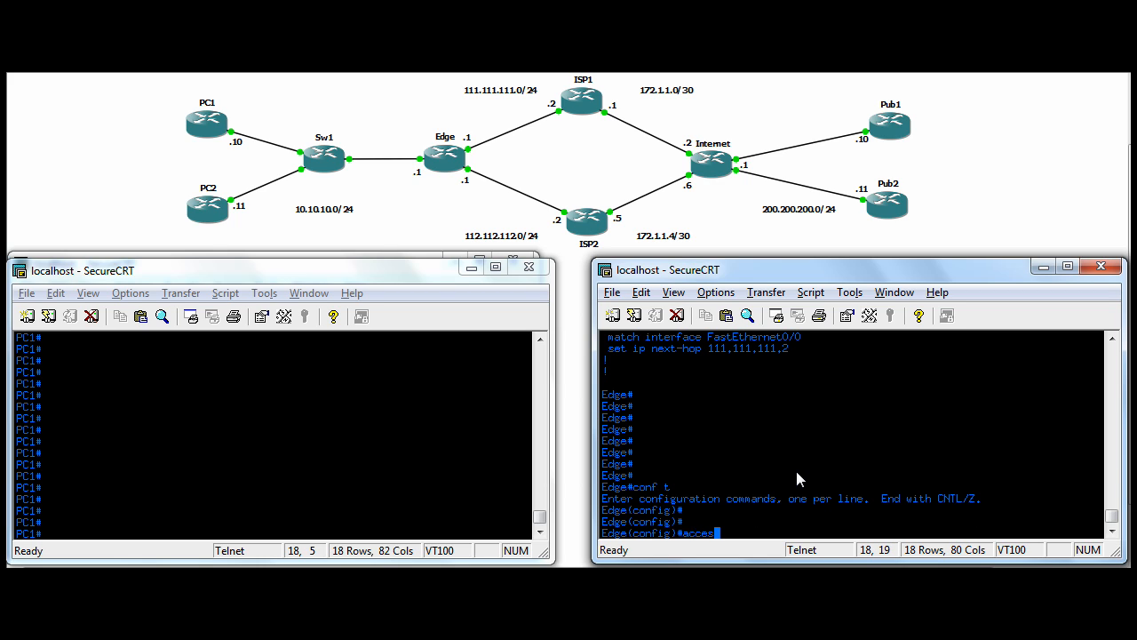
text(s-list 100)
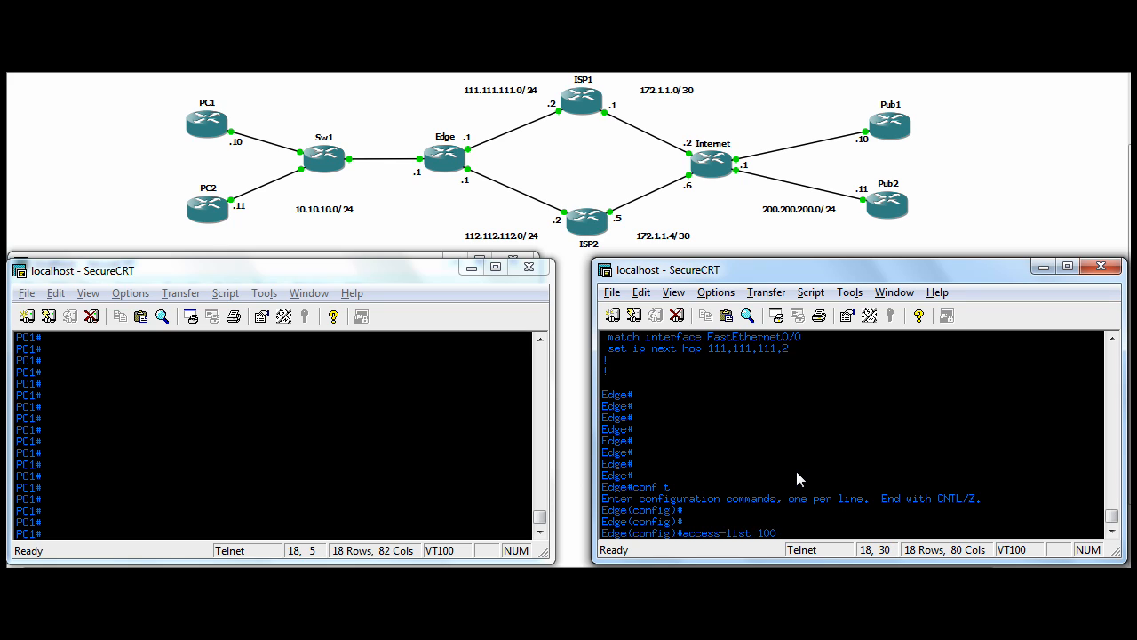
text(permit ip host)
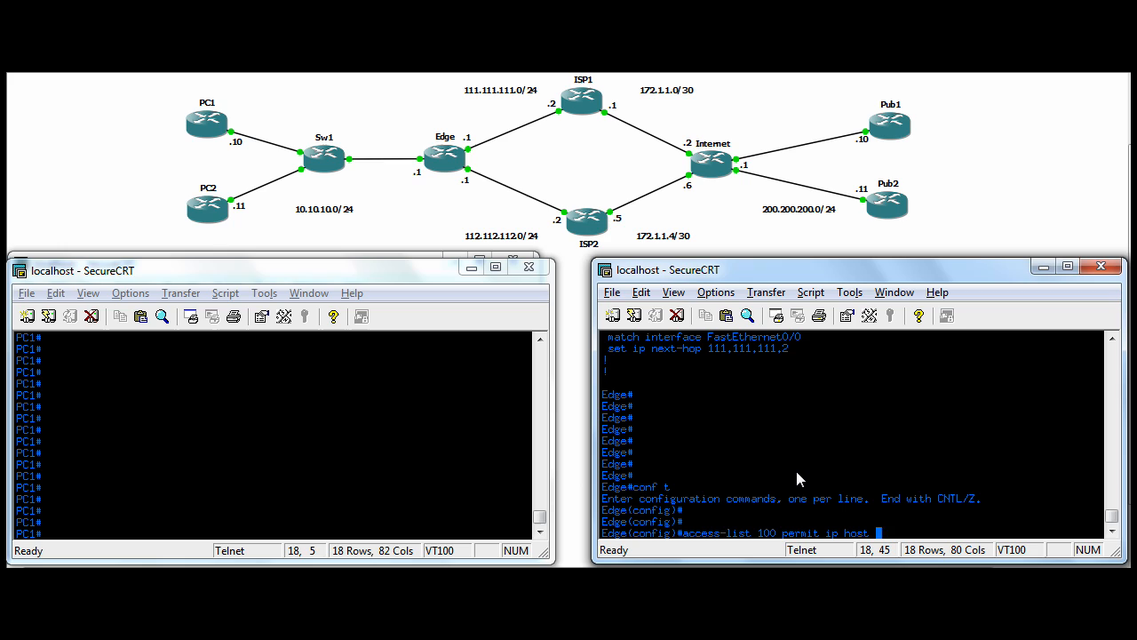
text(10.10.)
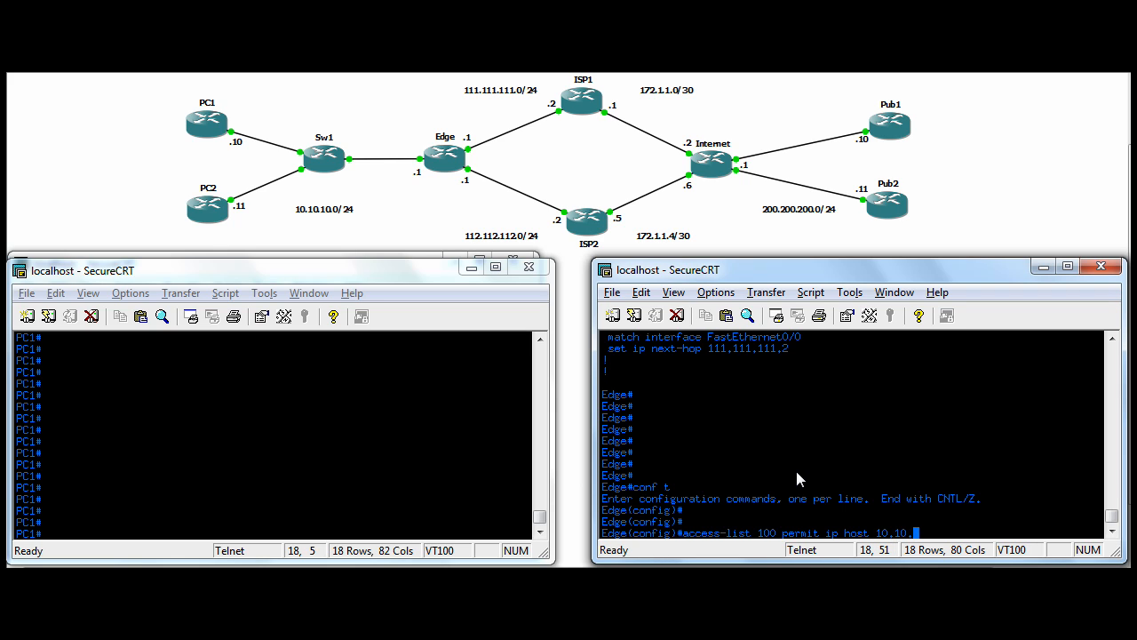
text(10.11 ho)
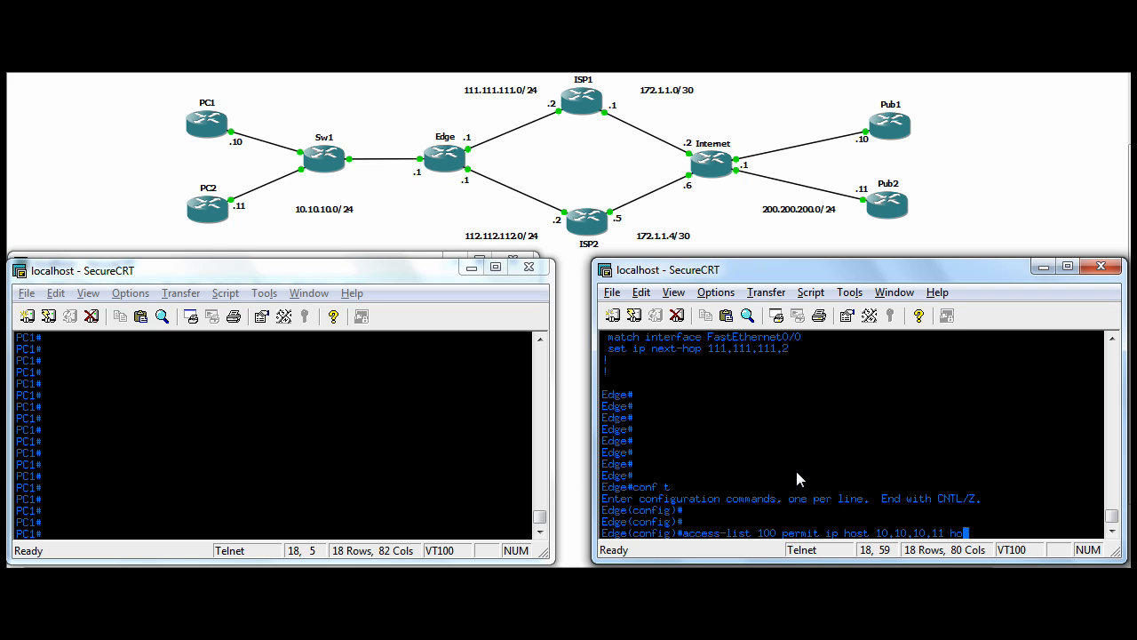
text(host 200.200.200.11)
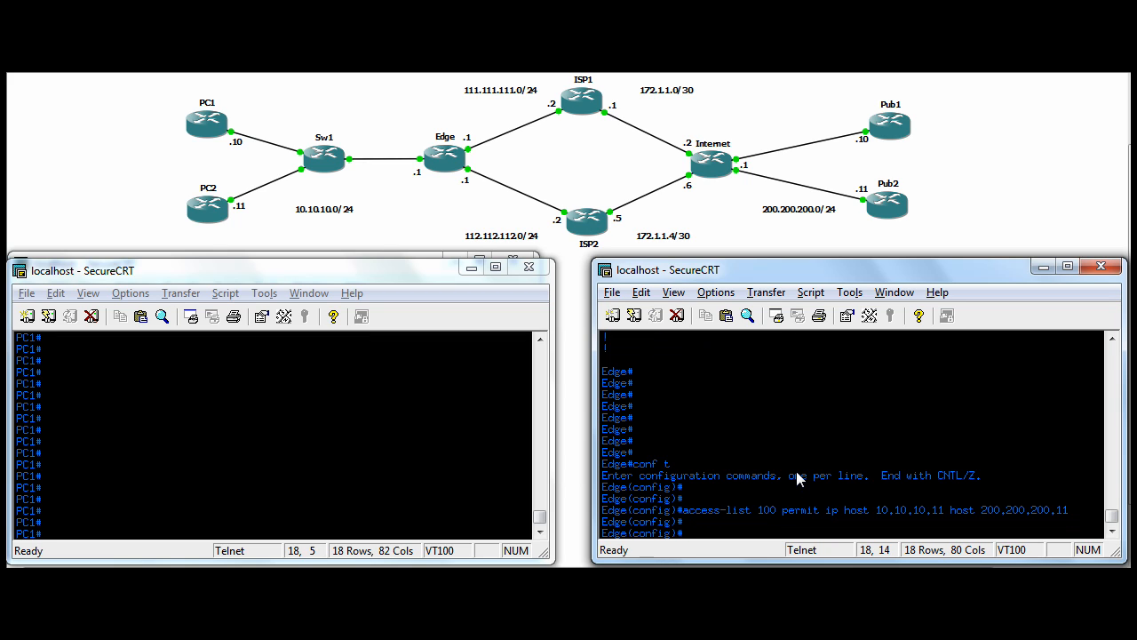
mouse_move(917, 528)
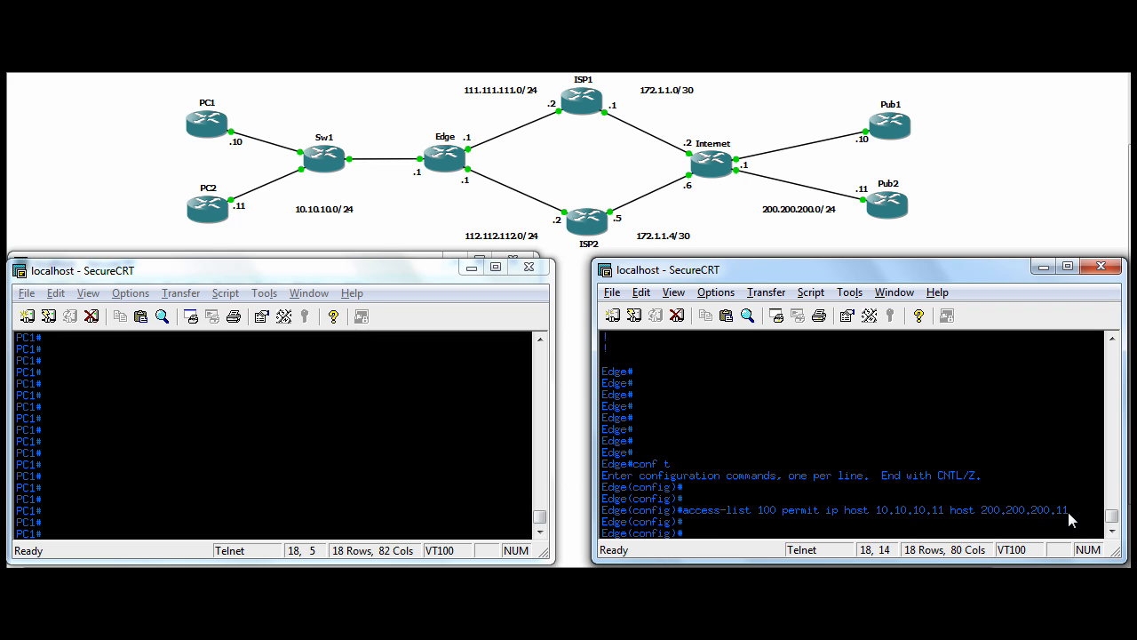
Step: Enter 'route-map redirect permit' on the Edge router
text(route-map redir)
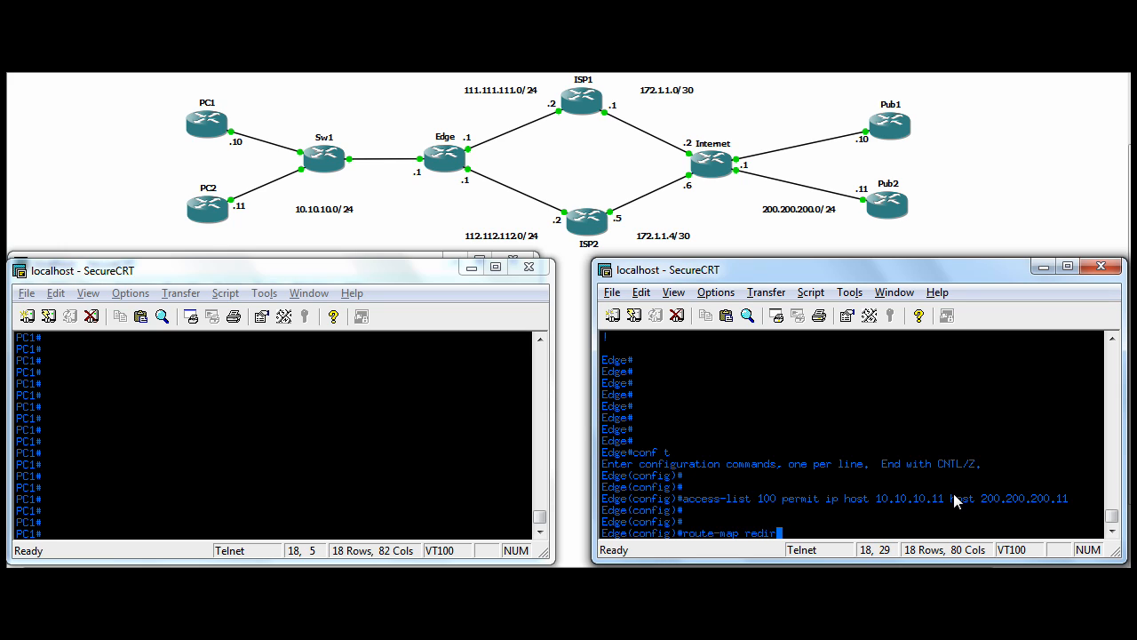
text(ect)
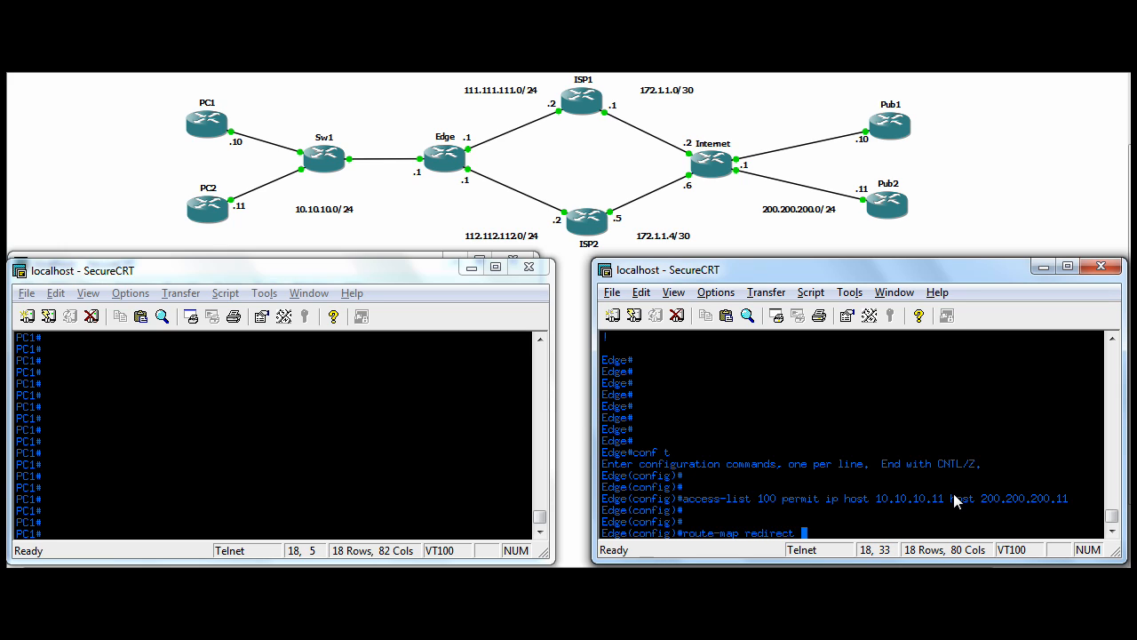
text(permit)
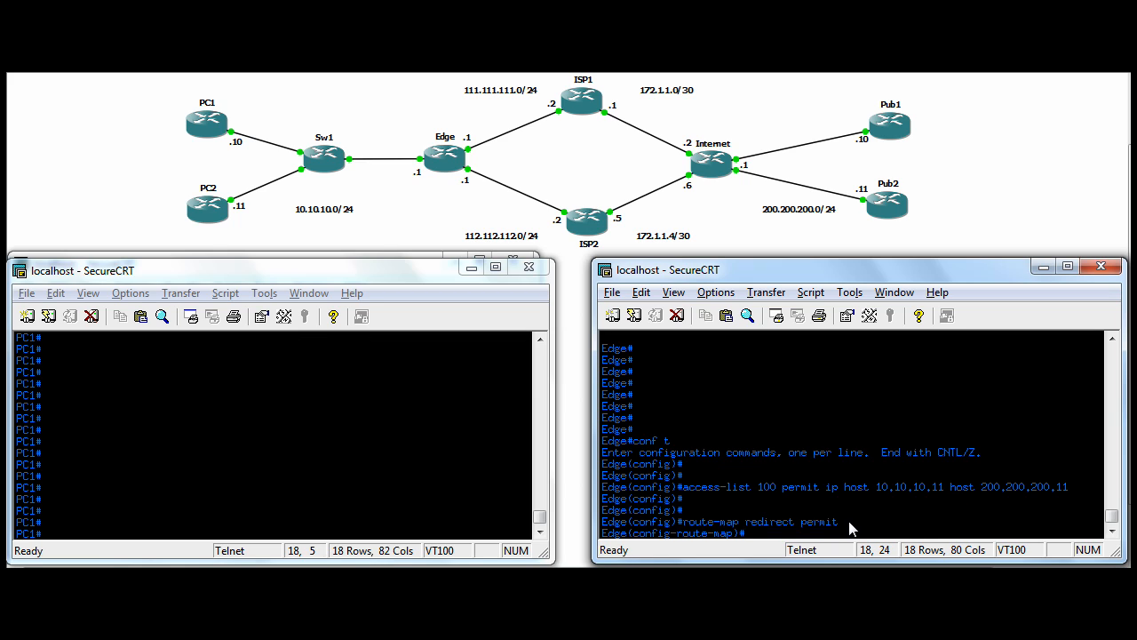
mouse_move(769, 532)
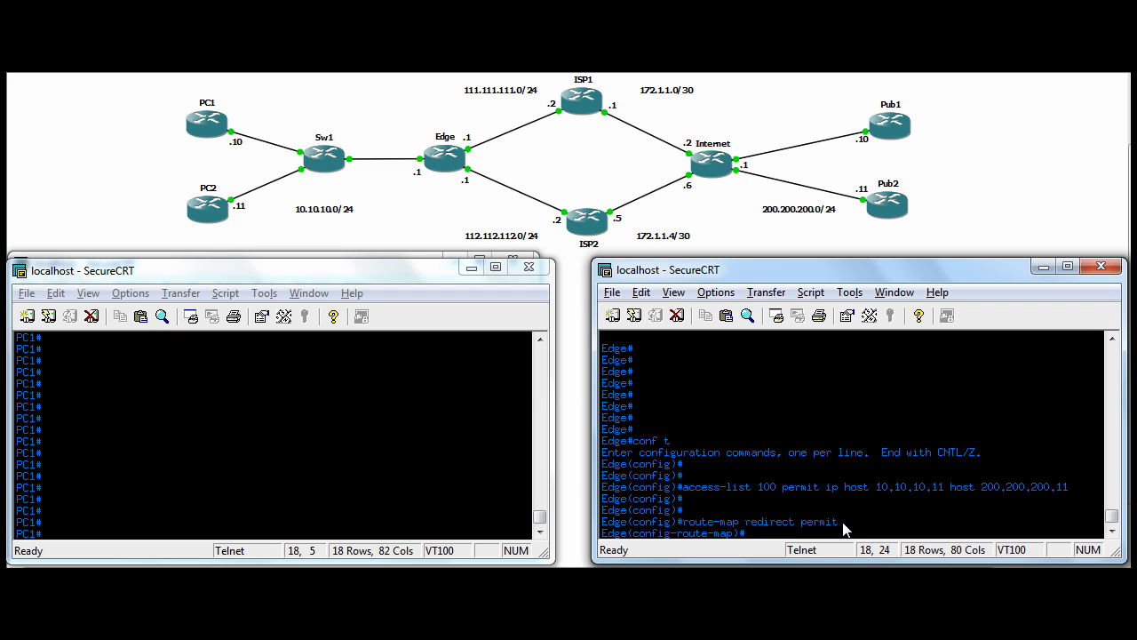
mouse_move(868, 532)
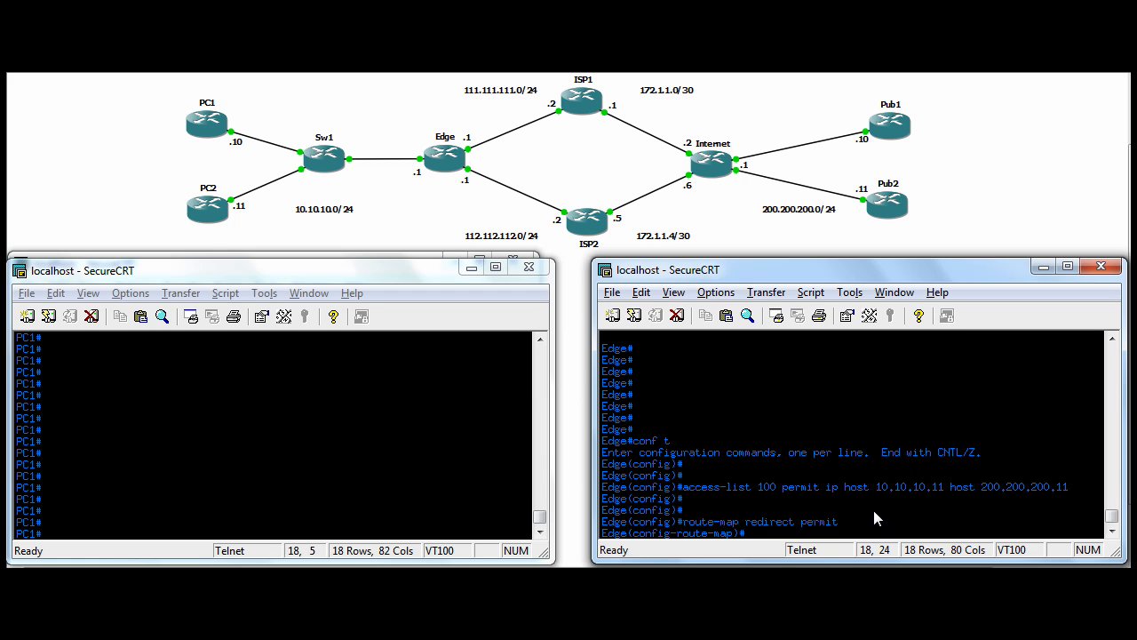
mouse_move(805, 552)
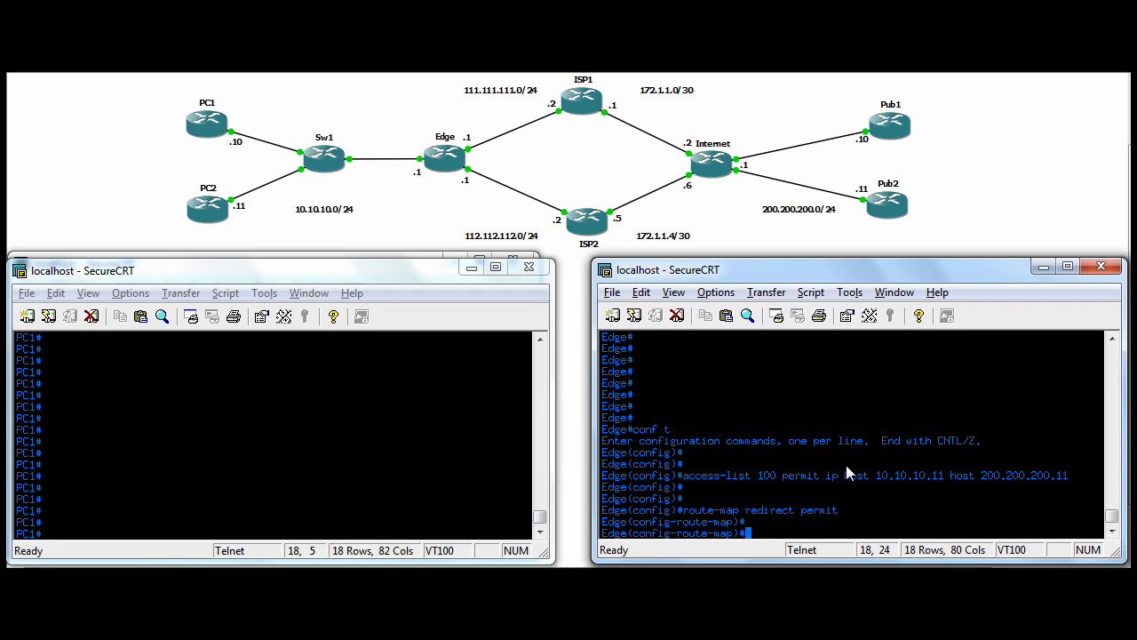
Step: Make the redirect route map match access list 100
text(m)
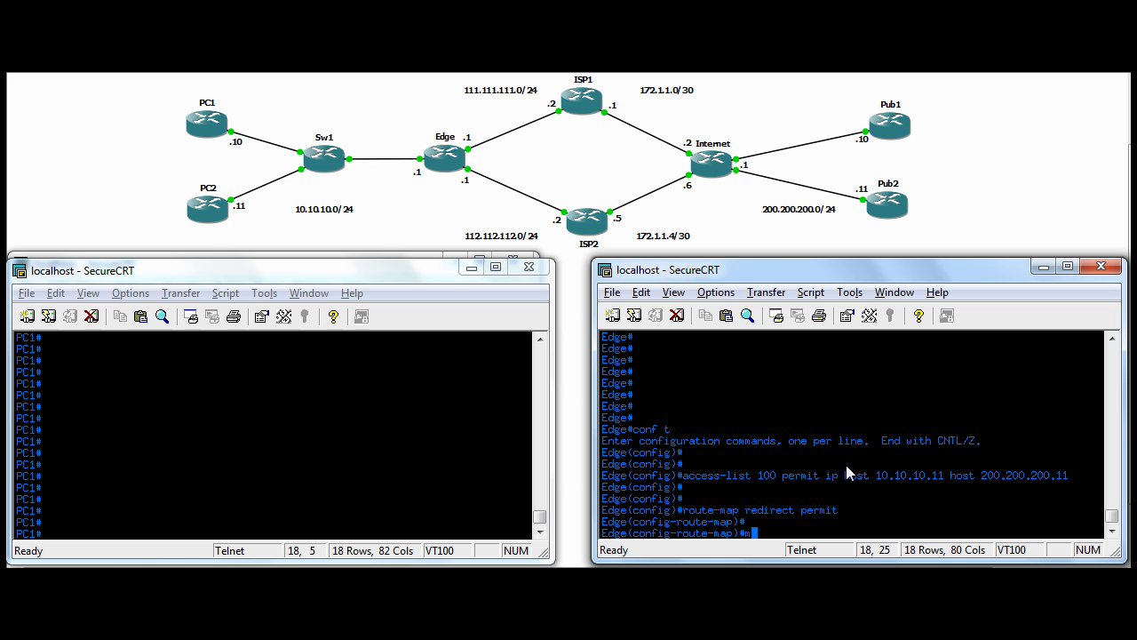
text(atch ip address 100)
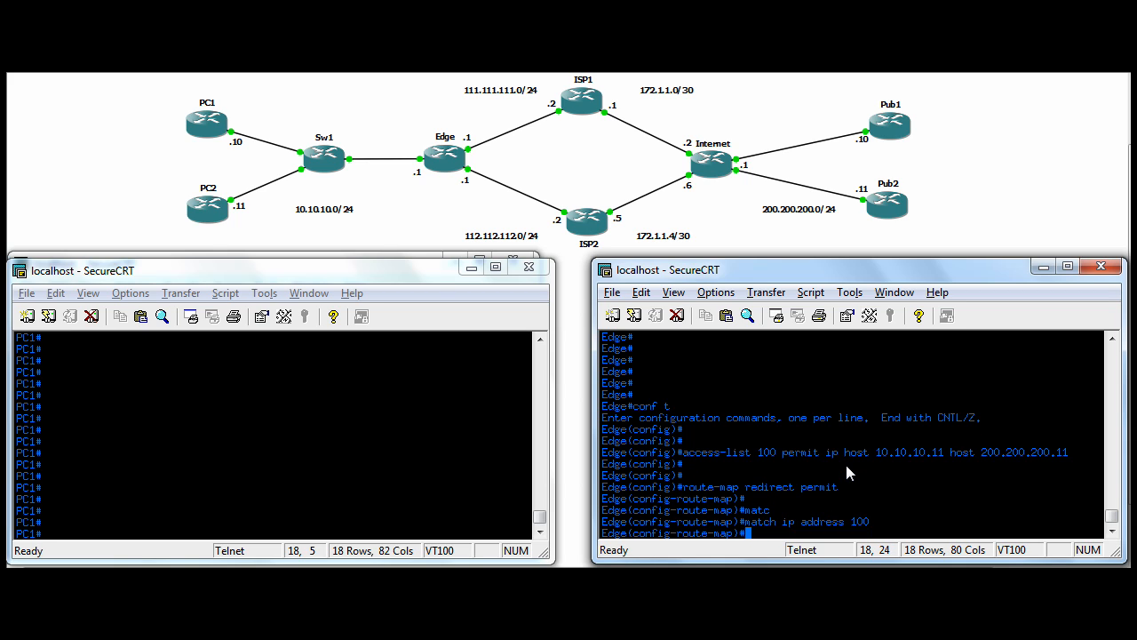
drag(713, 452, 1000, 453)
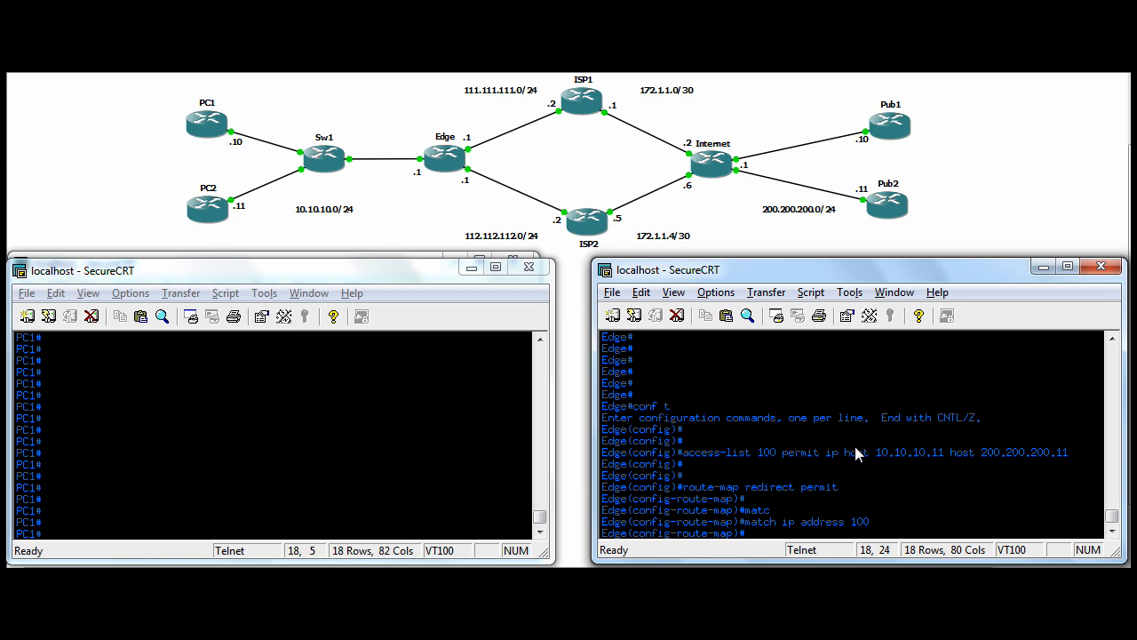
drag(951, 453, 1058, 452)
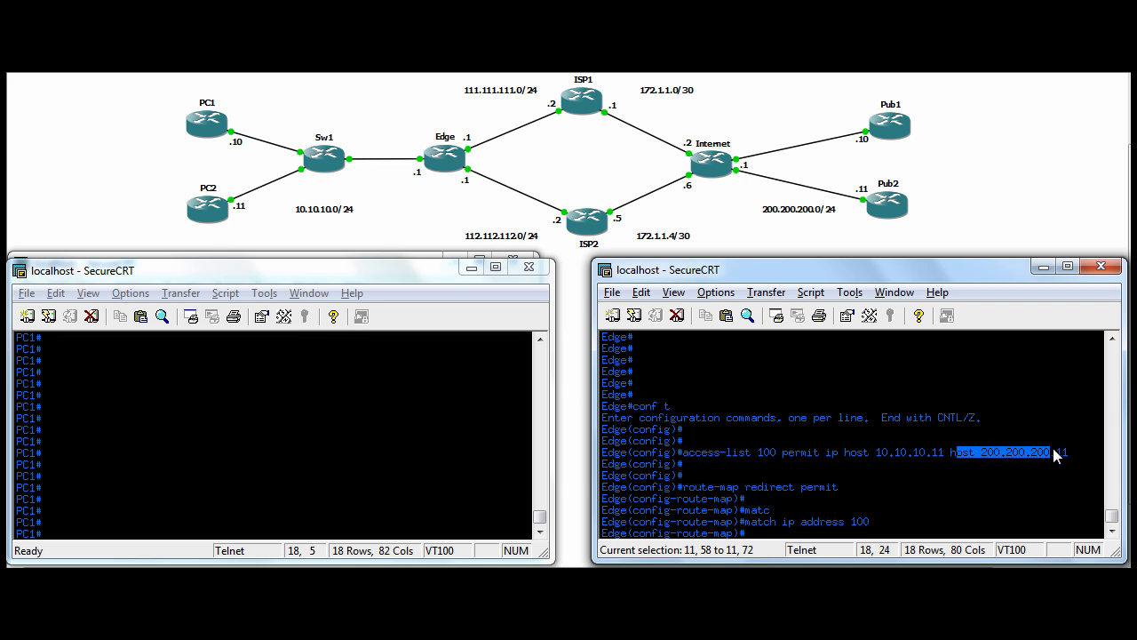
Step: Start entering 'set ip next-hop 112.112.112.2' in the redirect route map
text(set)
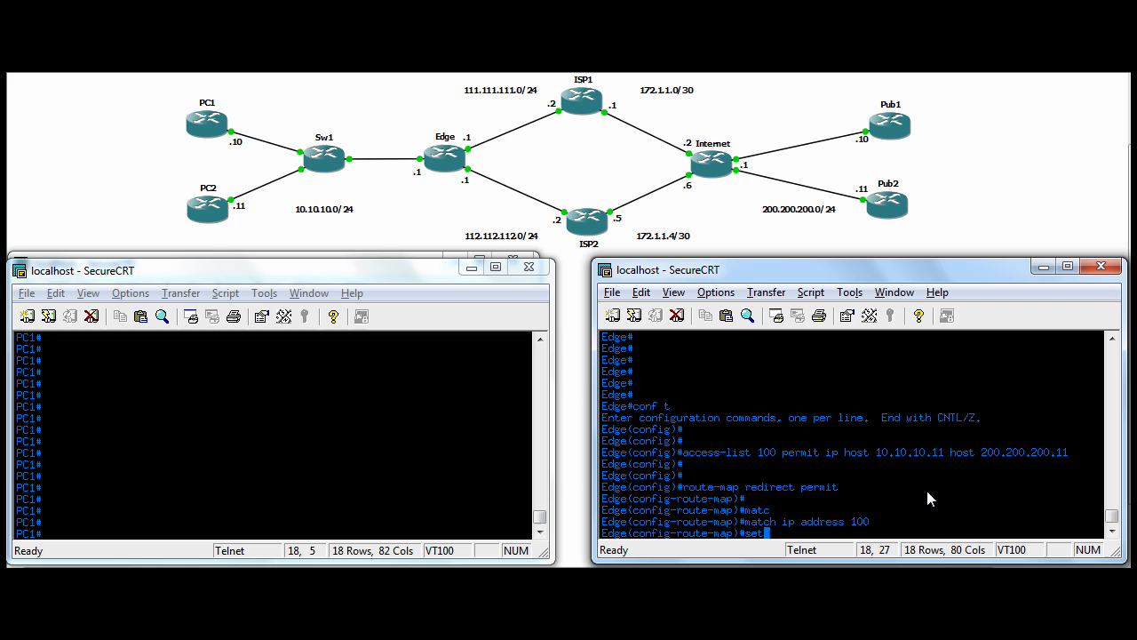
text(ip next-hop)
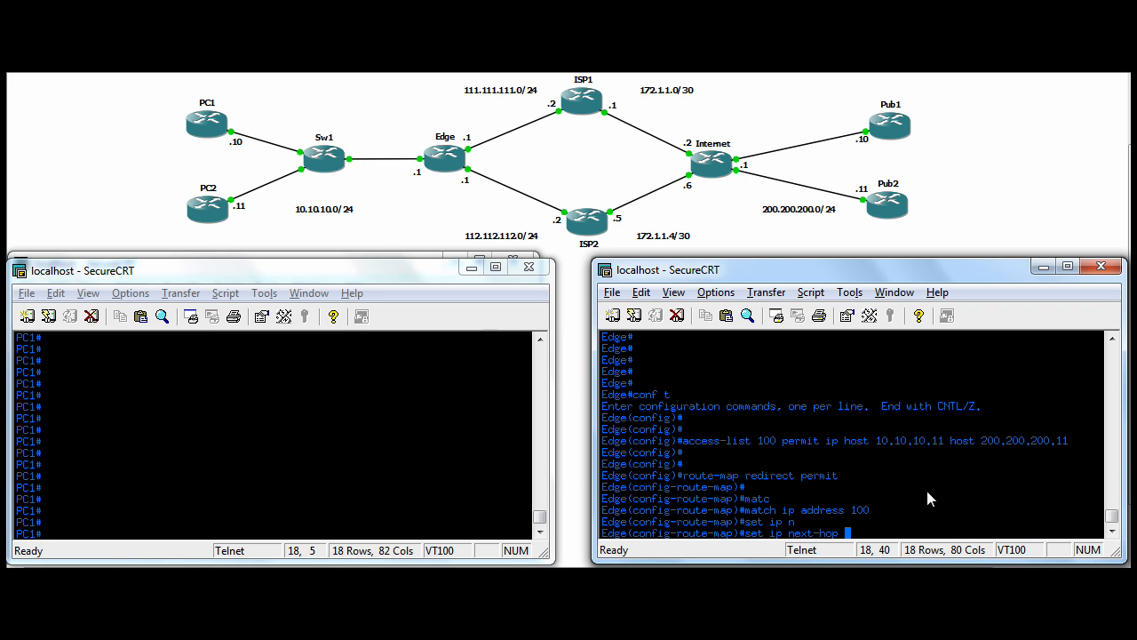
text(112.112.112.2)
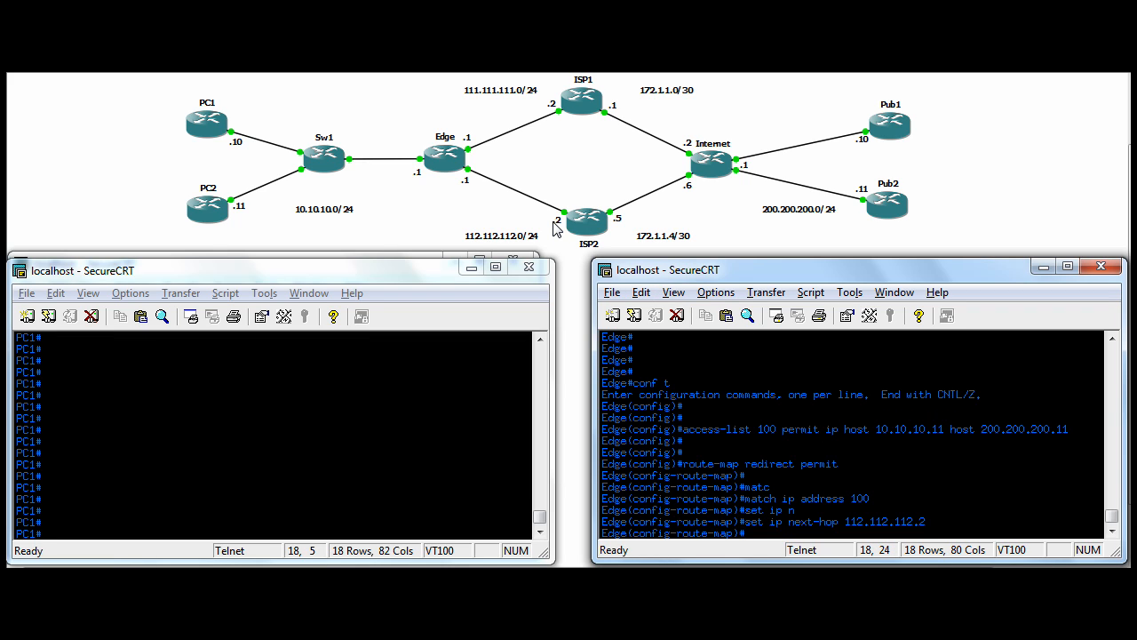
mouse_move(487, 242)
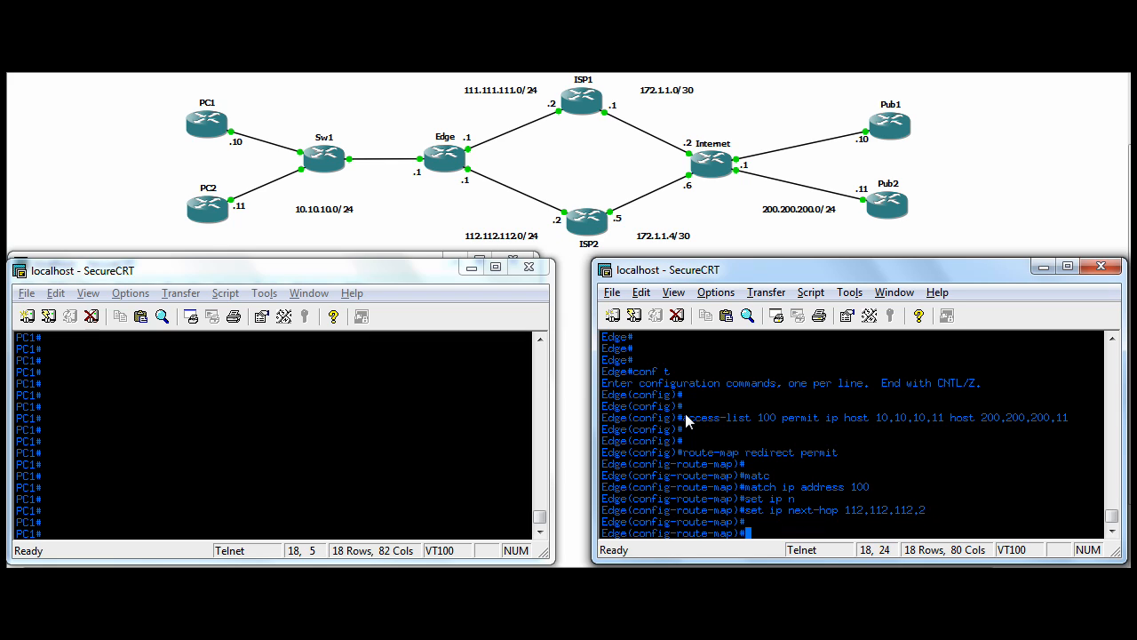
Step: Complete next hop 112.112.112.2 and exit route-map mode to global configuration
text(exit)
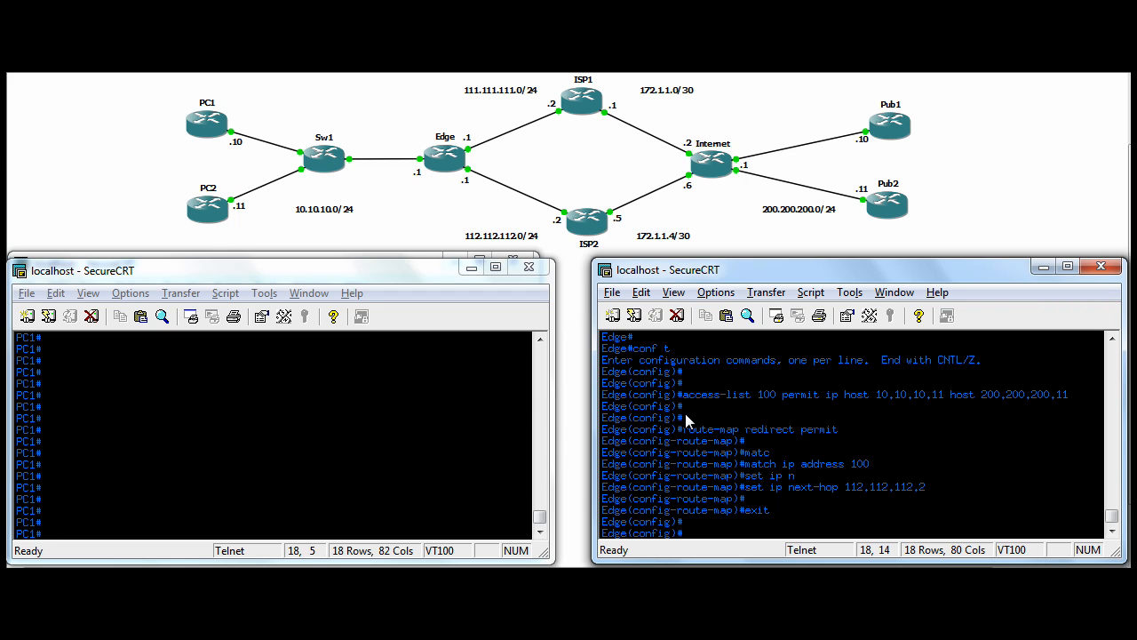
mouse_move(426, 173)
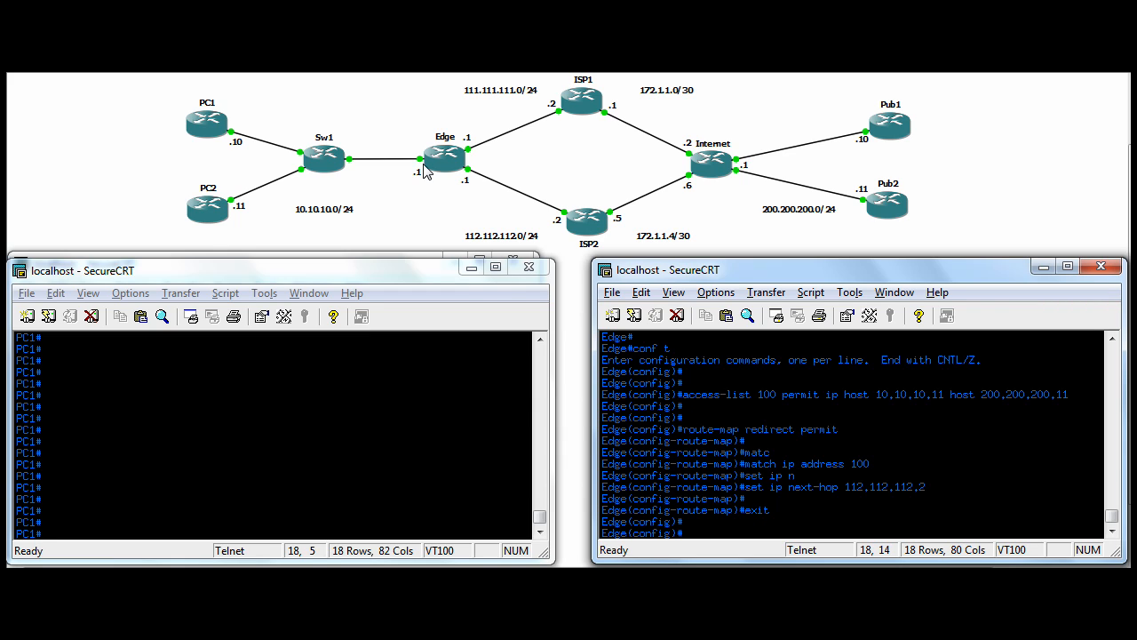
mouse_move(298, 165)
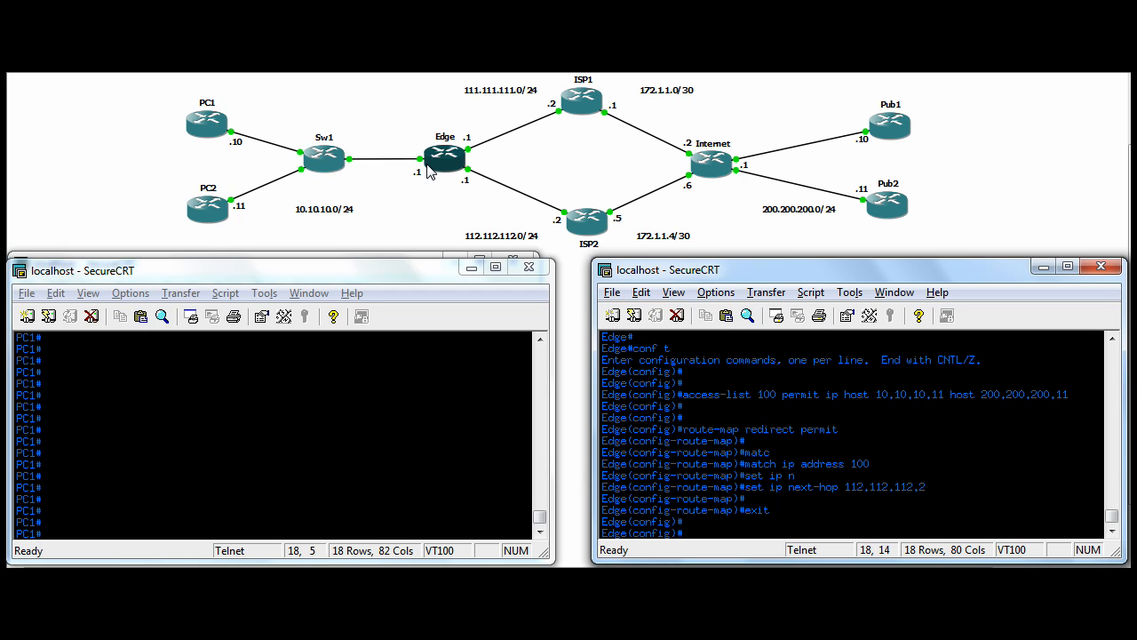
Step: Apply 'ip policy route-map redirect' on interface f1/0
text(int f1/0)
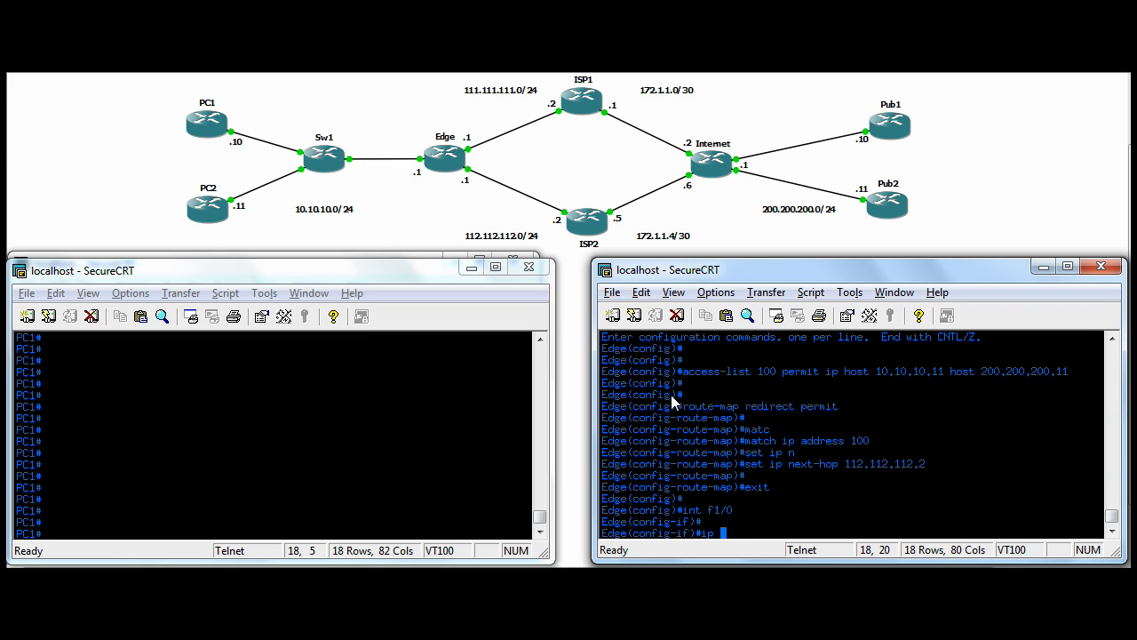
text(policy)
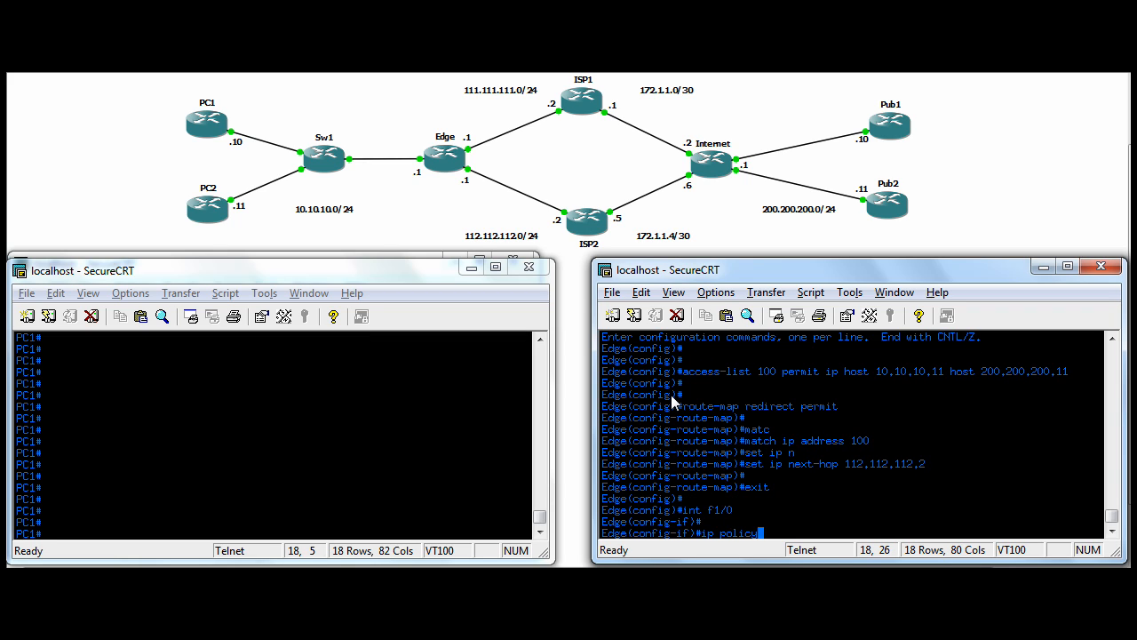
text(route-map)
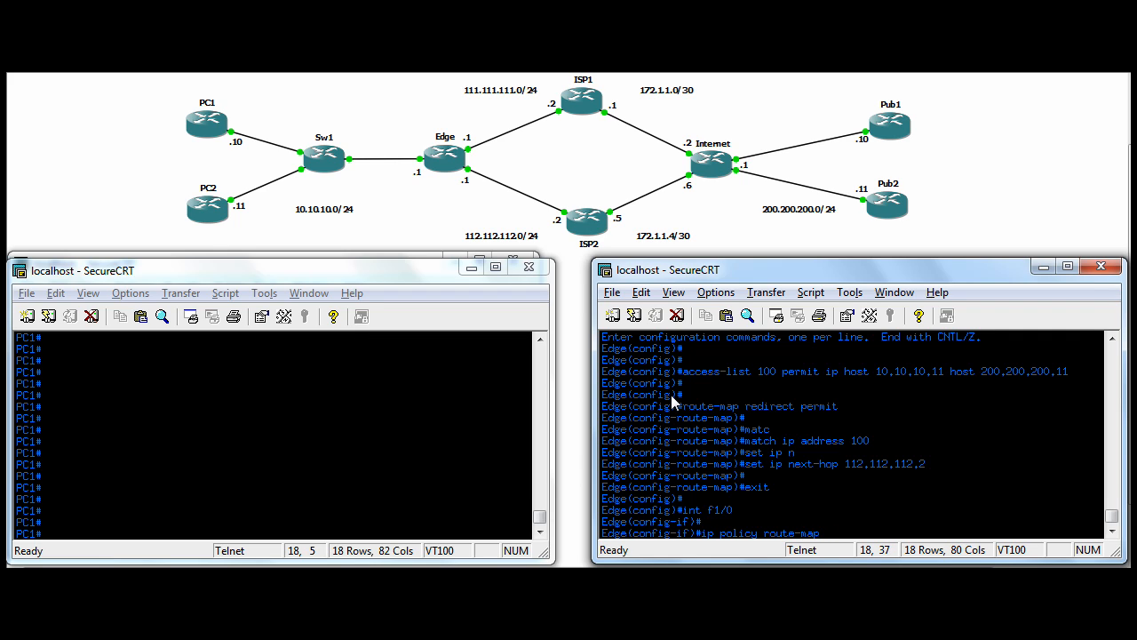
text(redi)
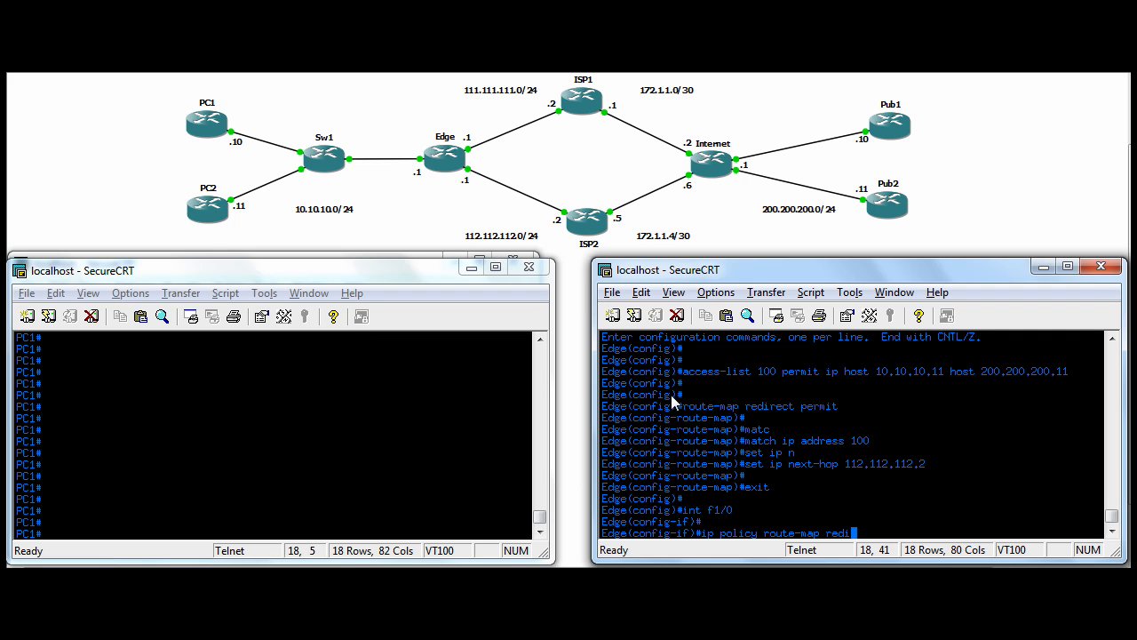
text(rec)
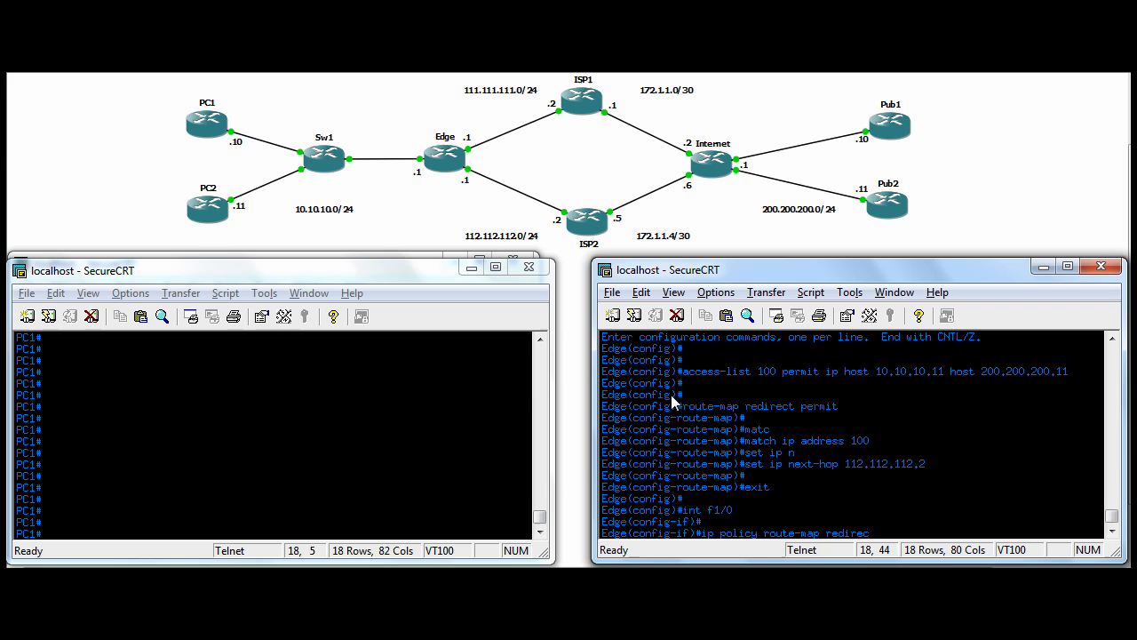
key(Enter)
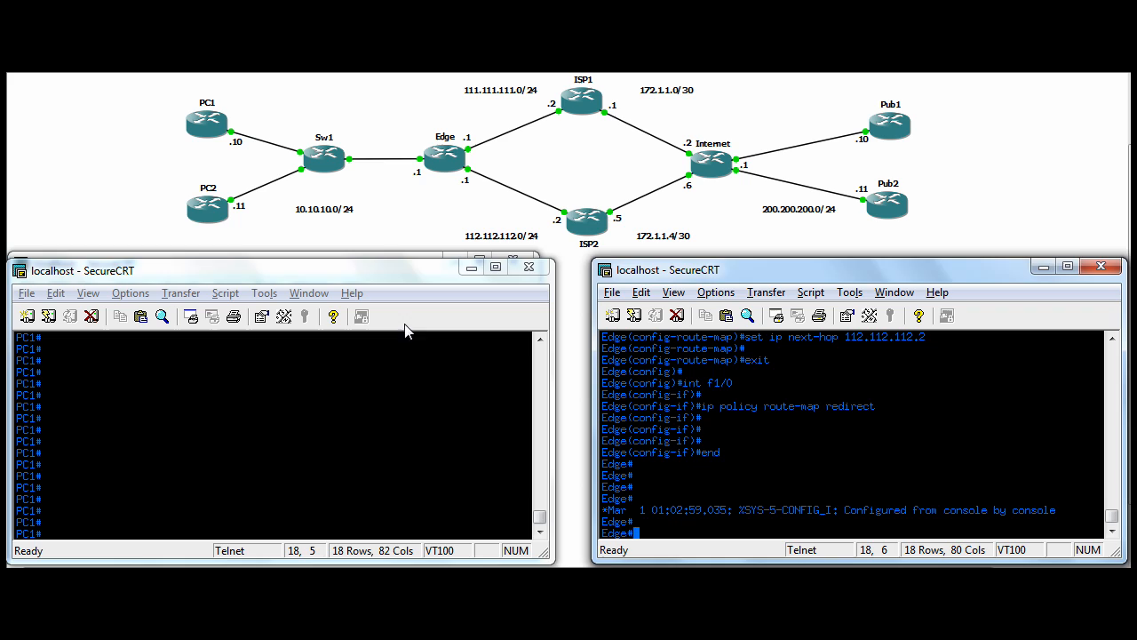
Step: From PC1, telnet to Pub1 and Pub2, confirming logins arrive from 111.111.111.1
text(telnet)
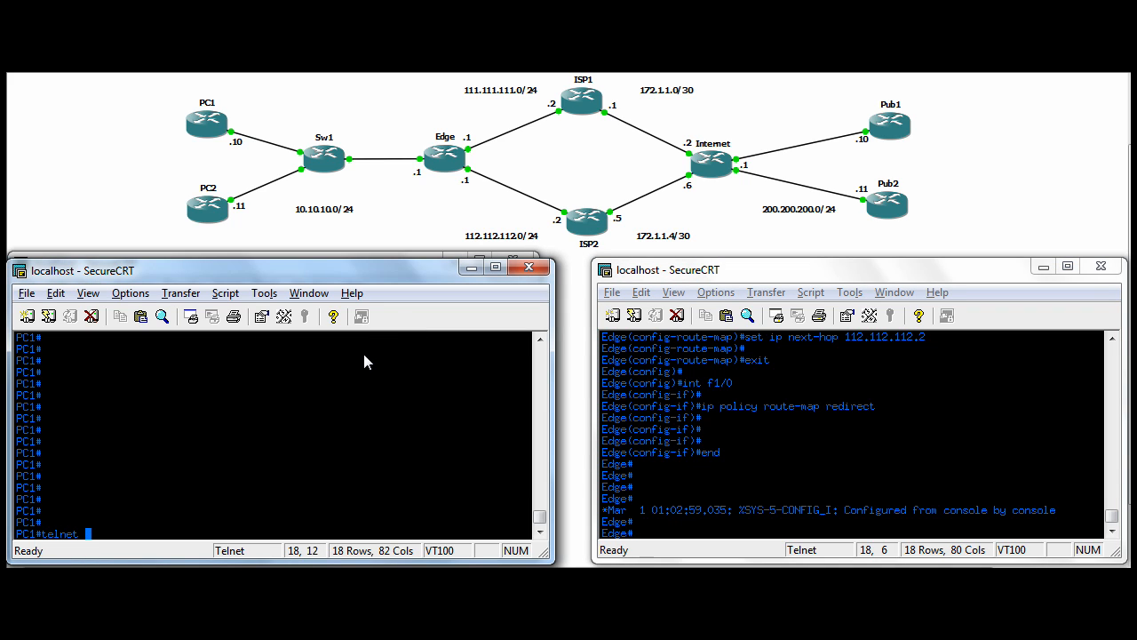
text(200.200.200.10)
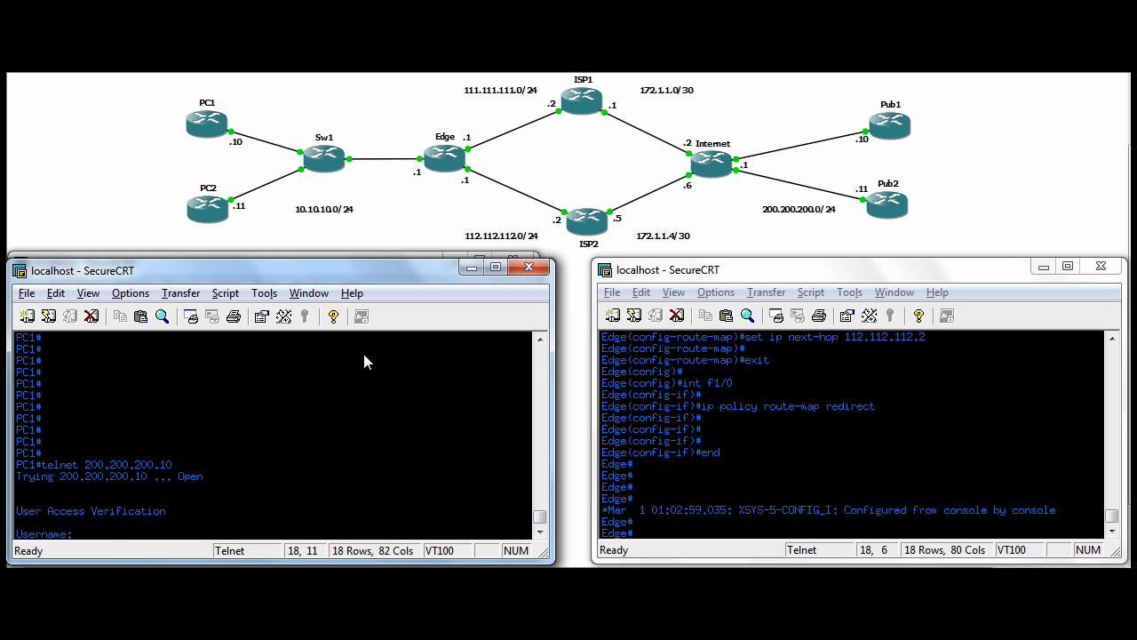
text(c)
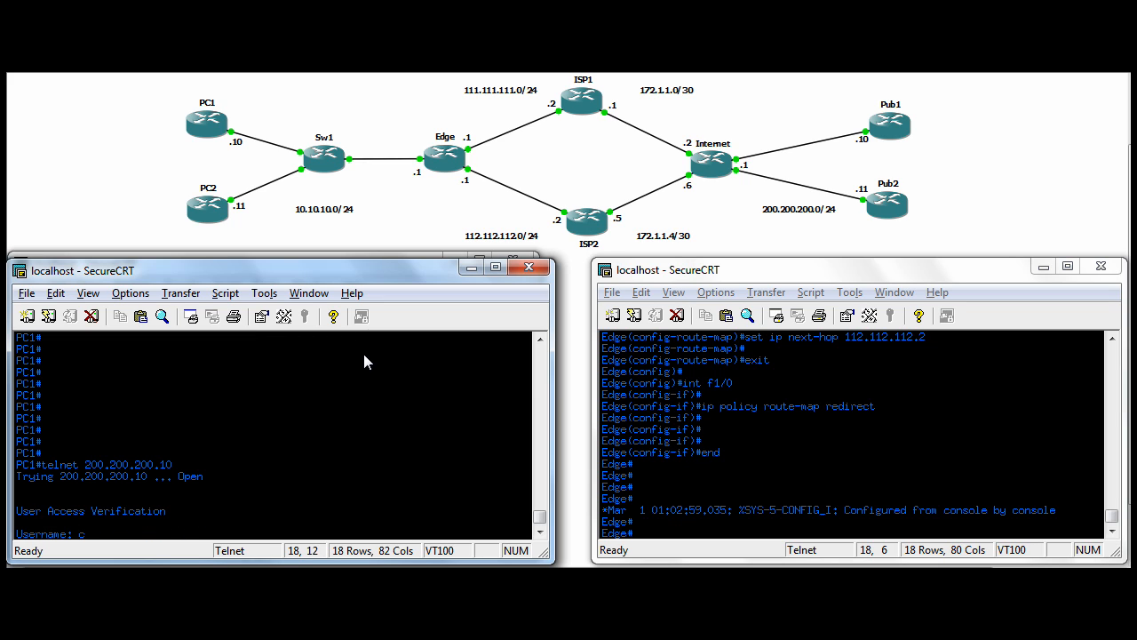
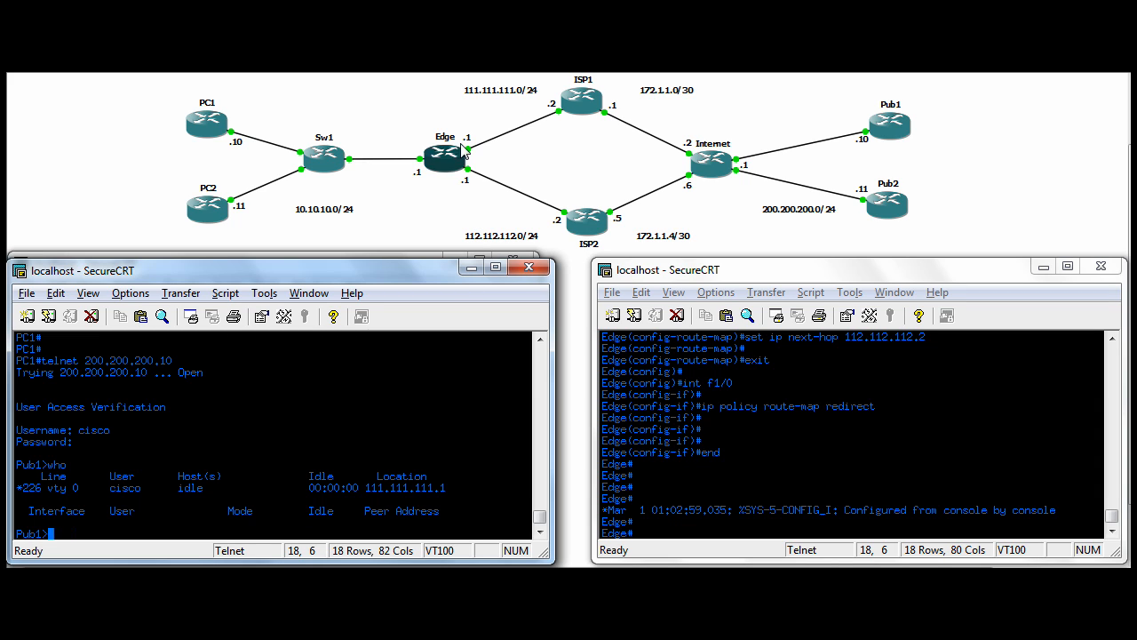
mouse_move(523, 106)
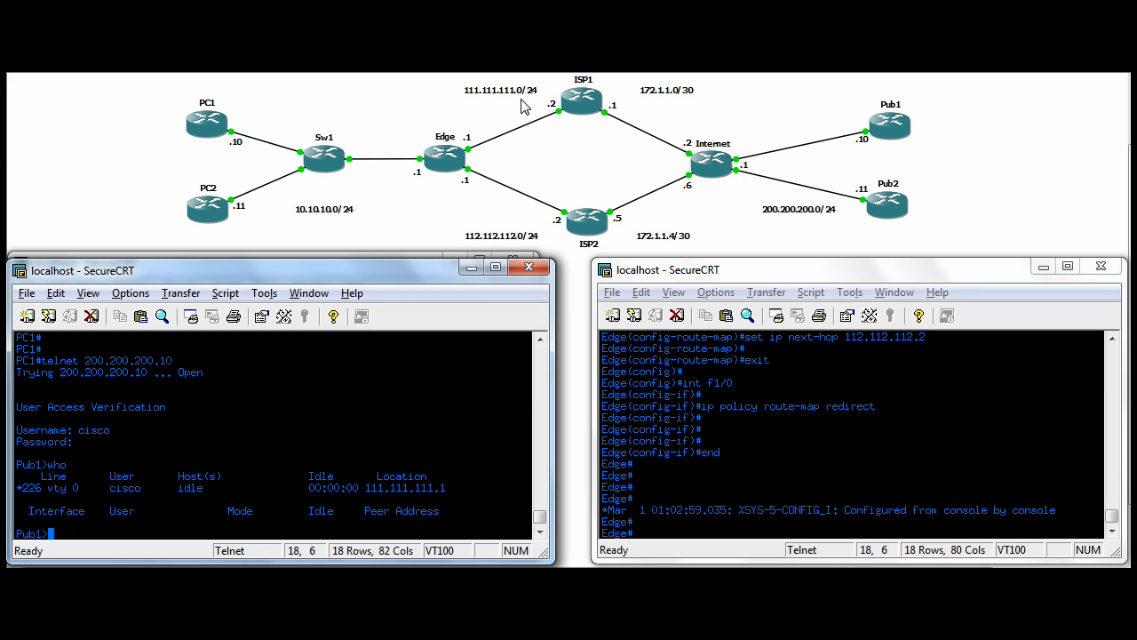
mouse_move(504, 242)
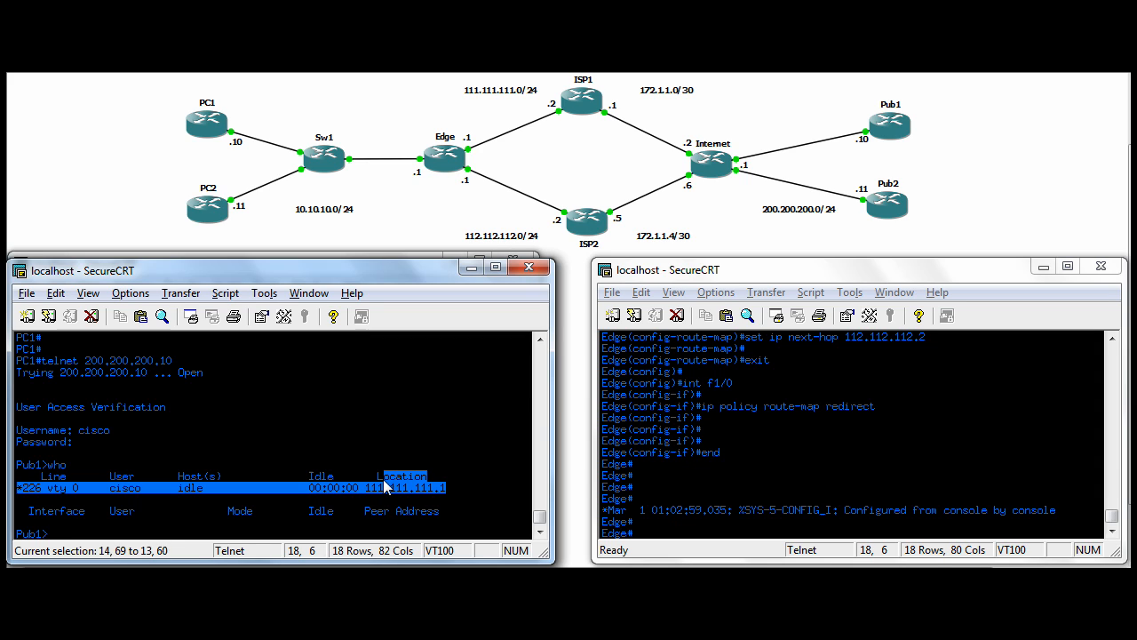
click(374, 448)
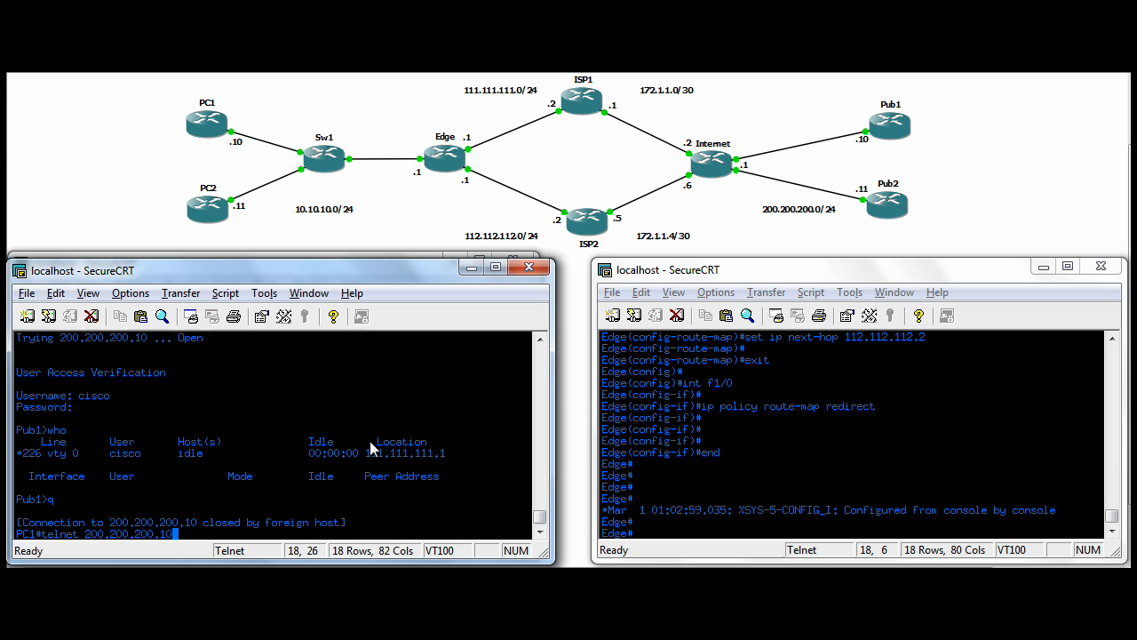
key(BackSpace)
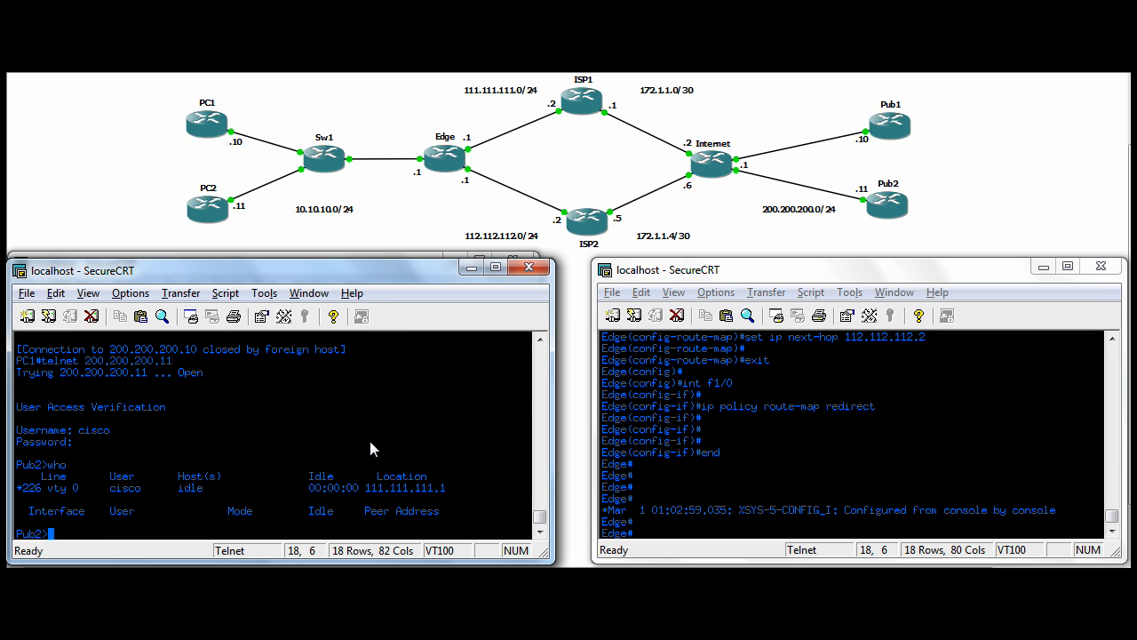
mouse_move(389, 475)
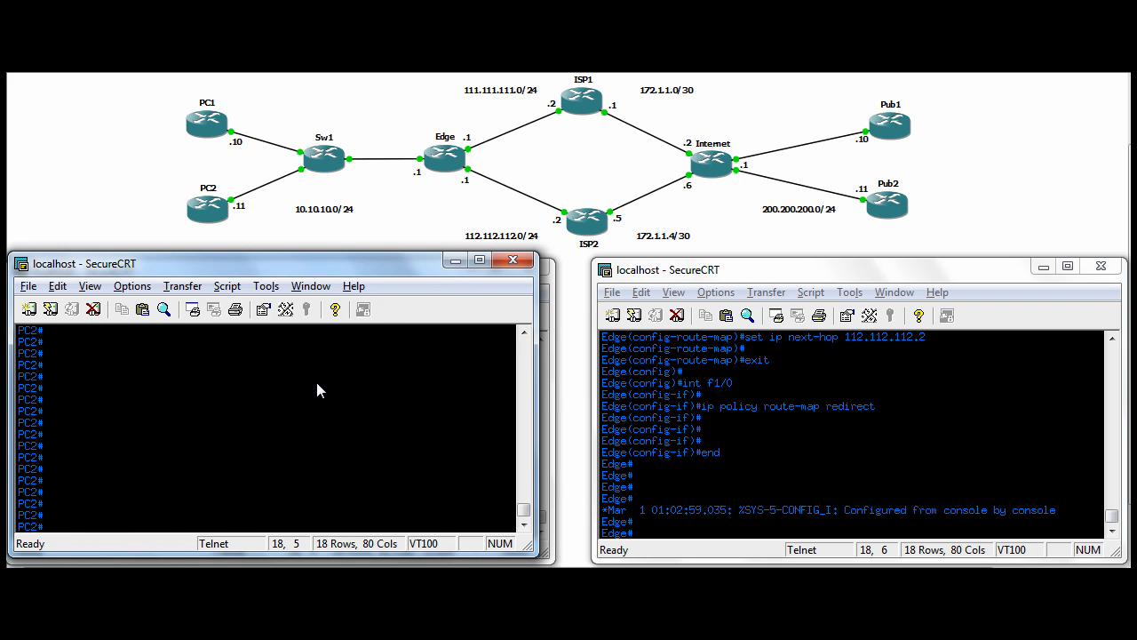
Step: From PC2, telnet to 200.200.200.10 and 200.200.200.11, running 'who' to see source addresses
text(telnet 20)
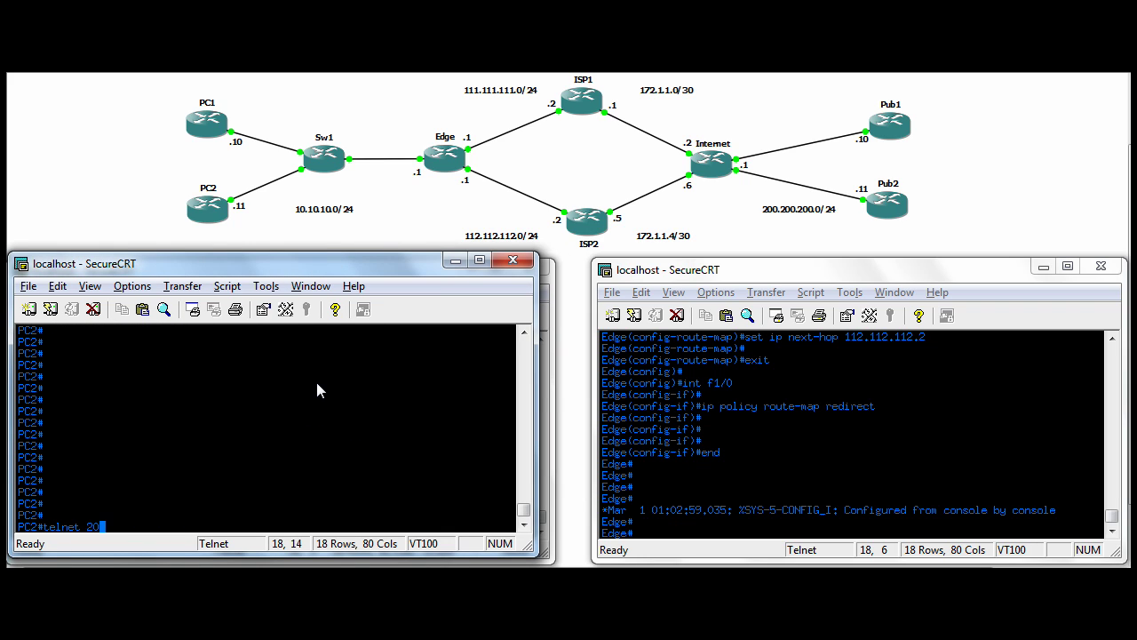
text(0.200.200.10)
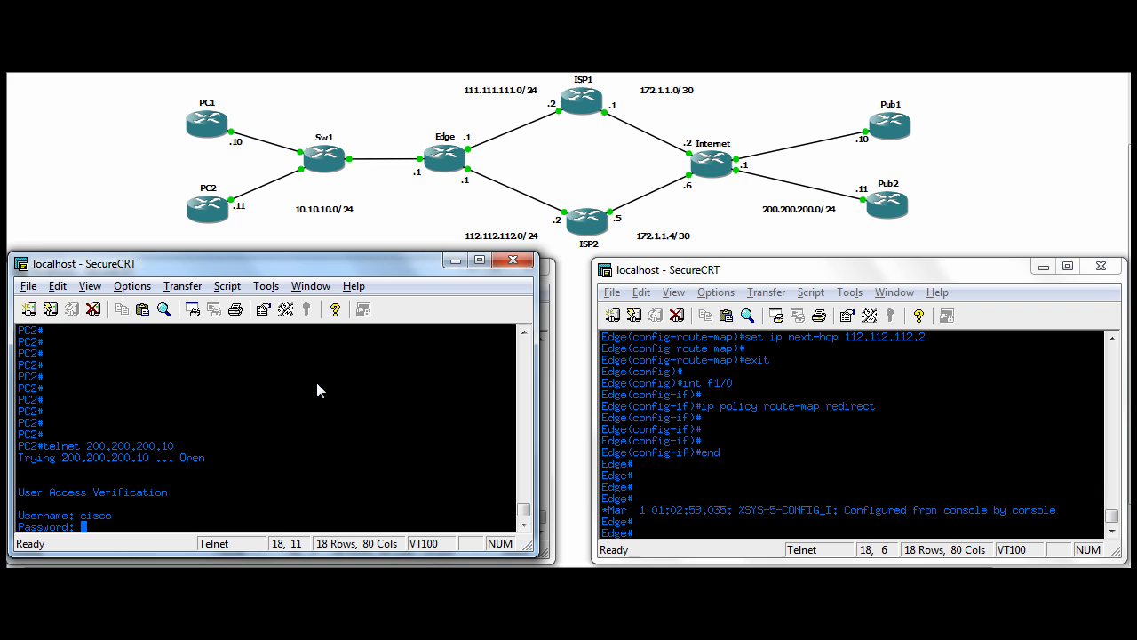
key(Enter)
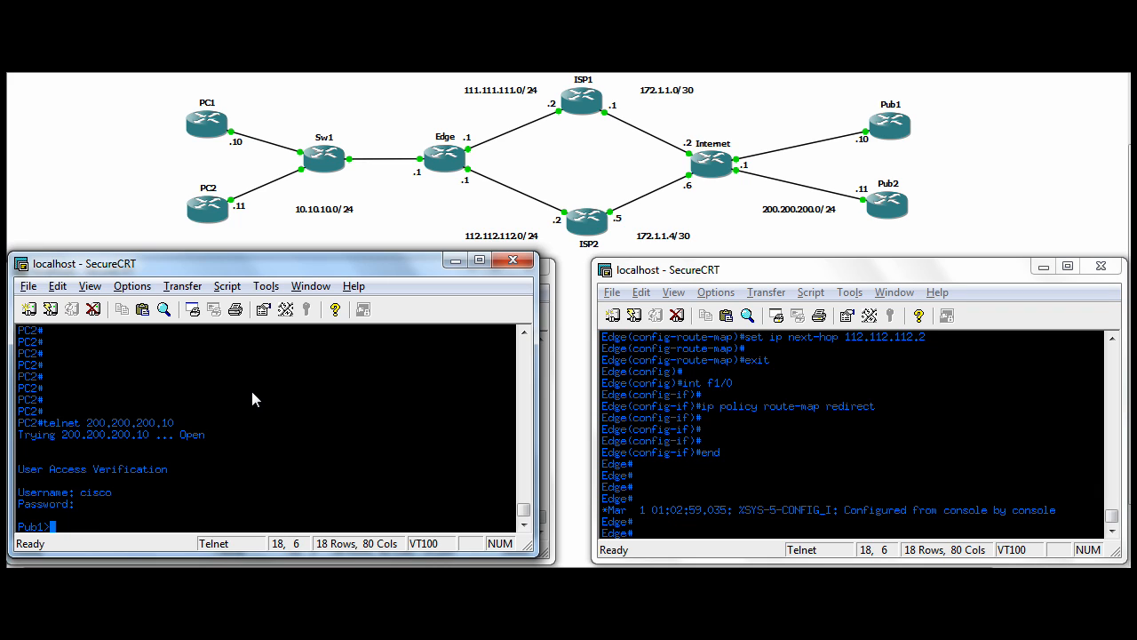
text(who)
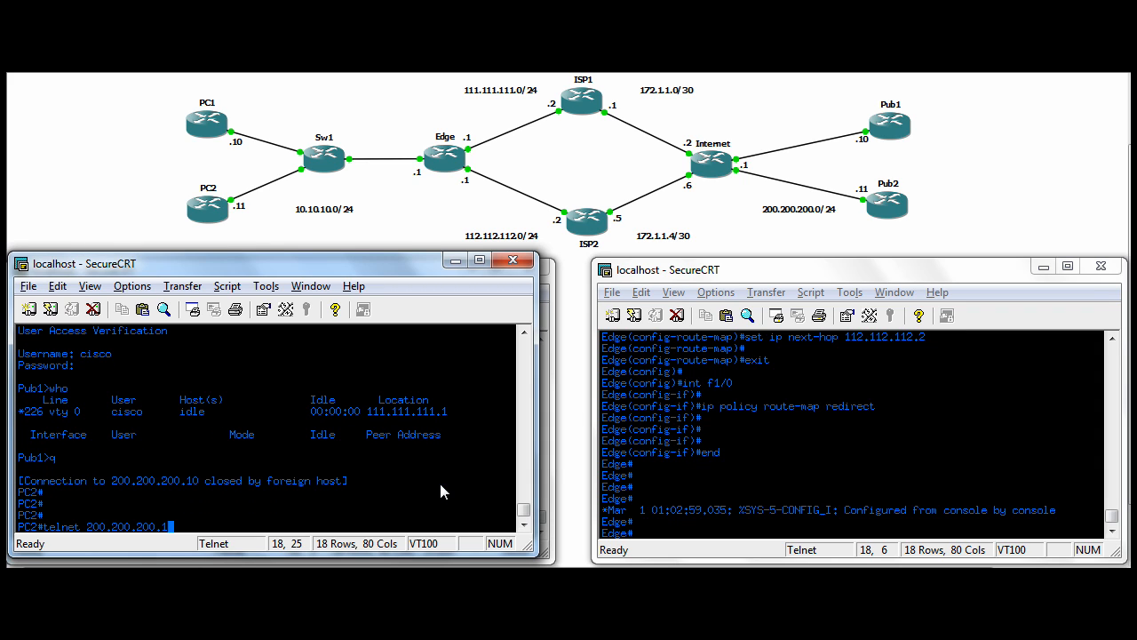
text(1)
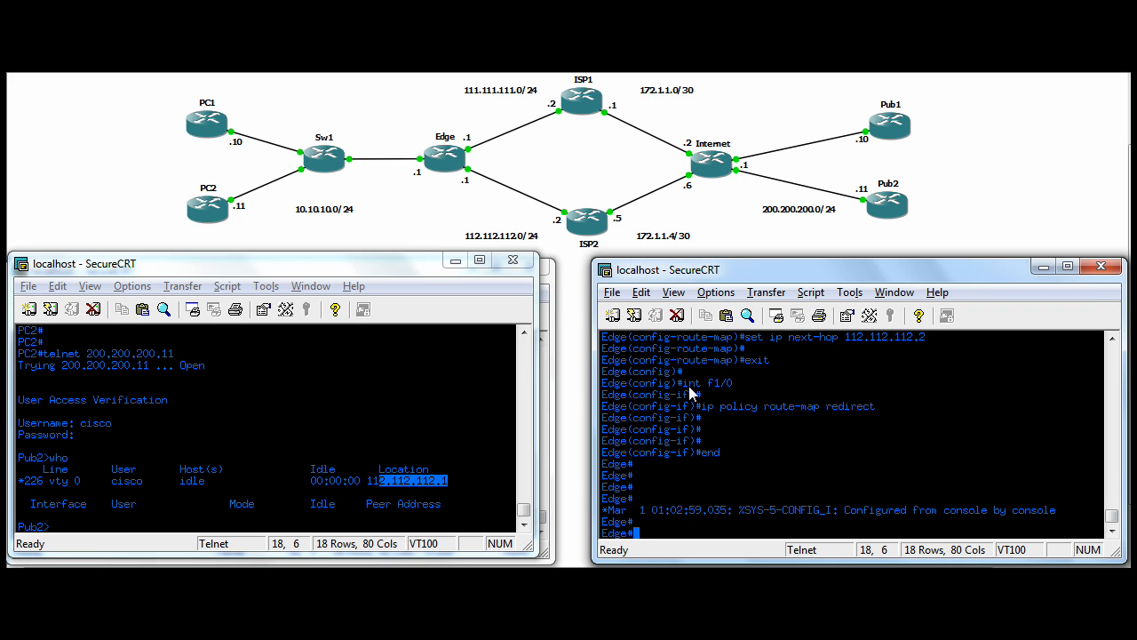
Step: Run 'sh ip route' and 'sh route-map redirect', highlighting sequence 10 and 27 packets
text(sh)
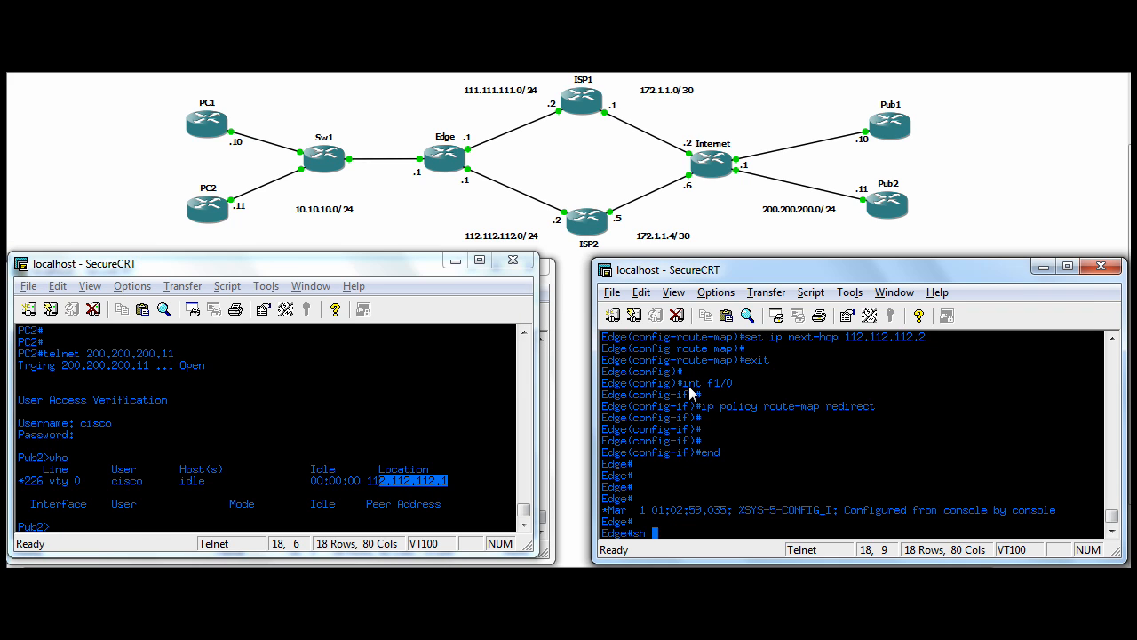
text(sh ip route)
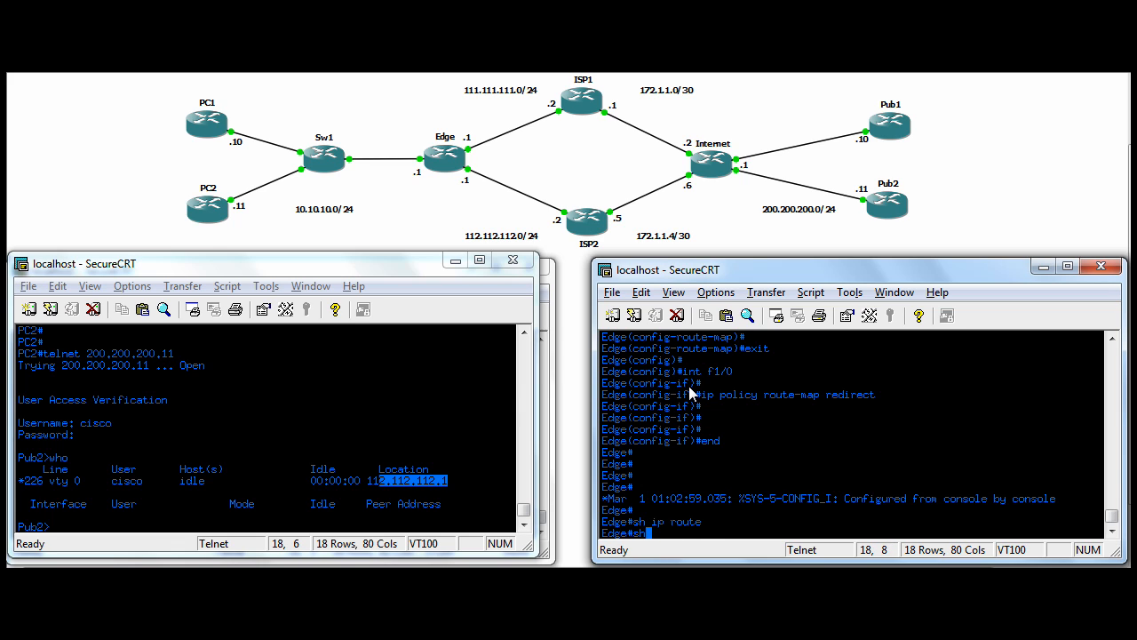
text(route-ma)
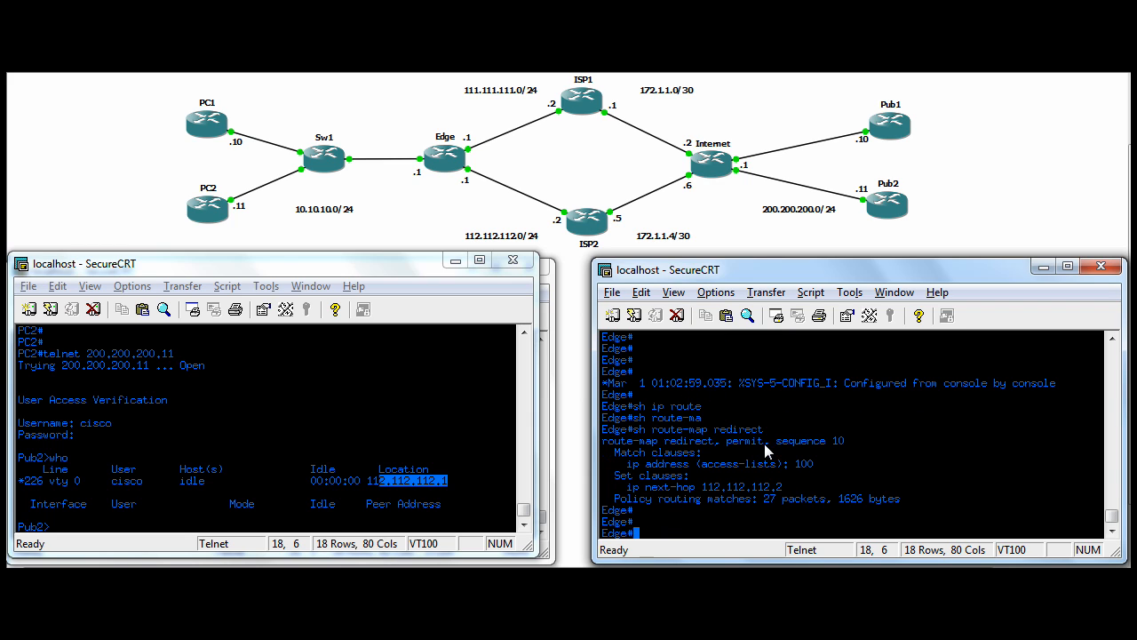
double_click(817, 441)
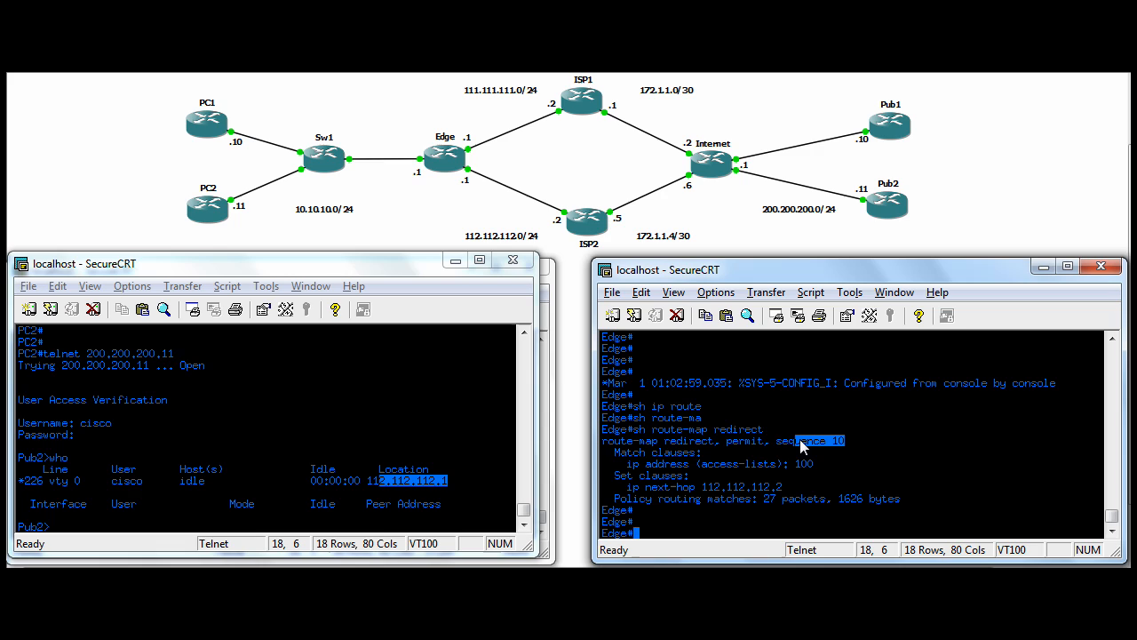
mouse_move(756, 461)
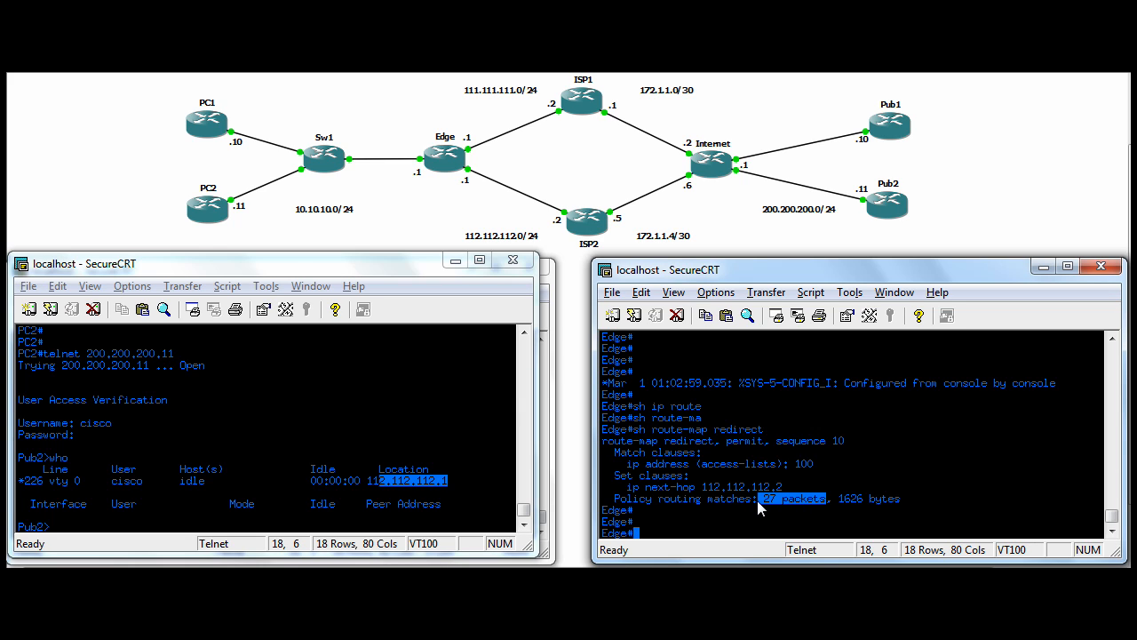
mouse_move(782, 504)
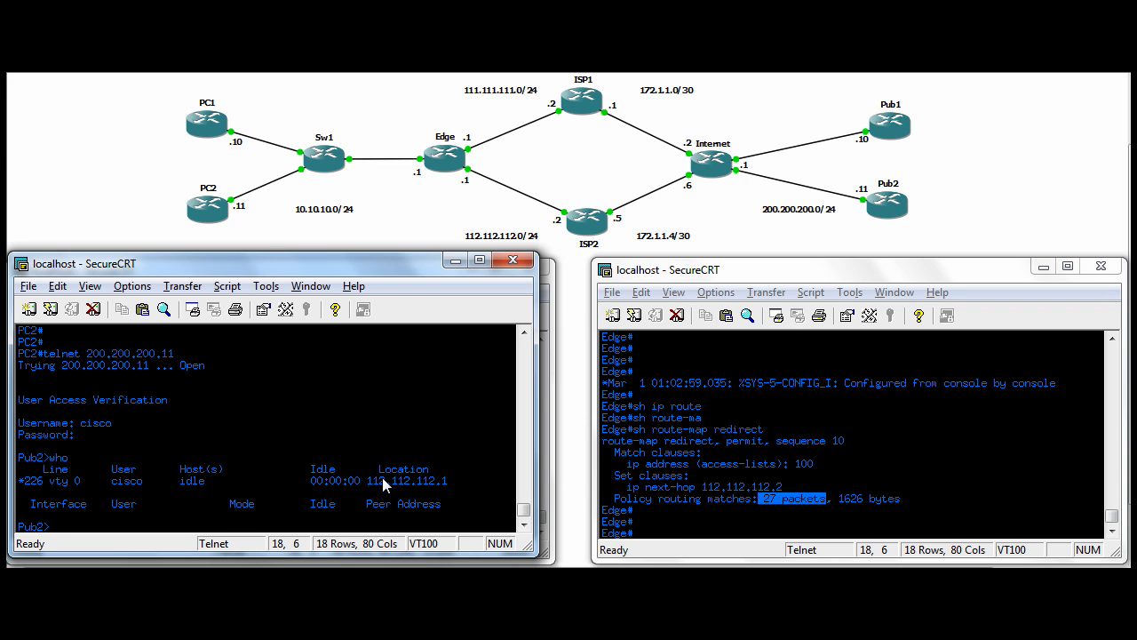
mouse_move(411, 482)
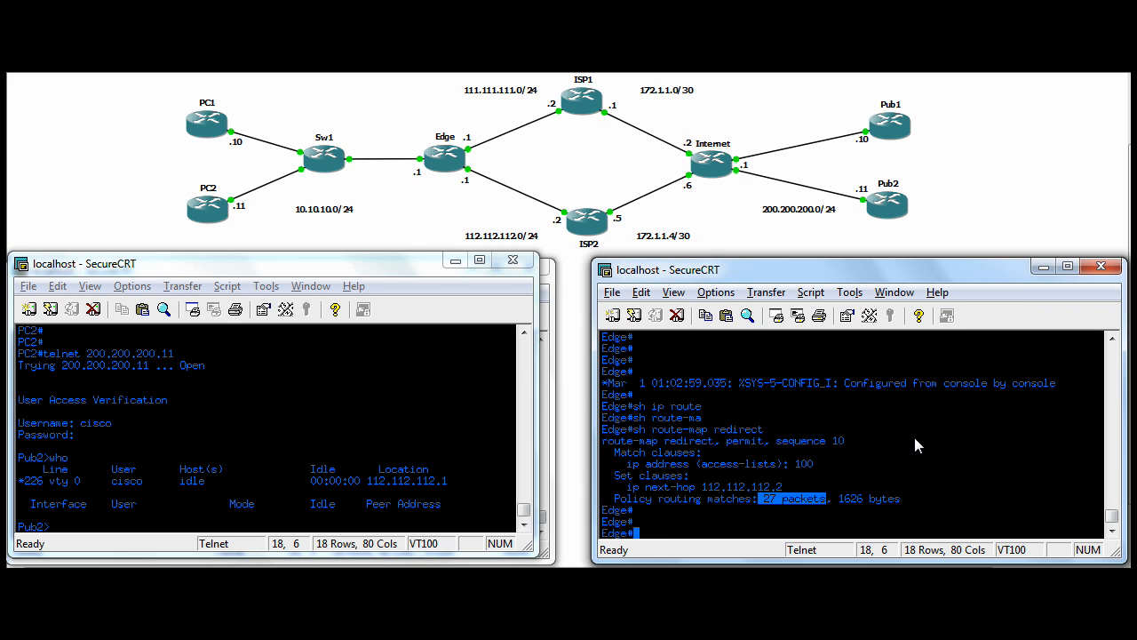
Step: Show Edge's running-config with 'wr t' and scroll to access-list 100 and route-map redirect
text(wr t)
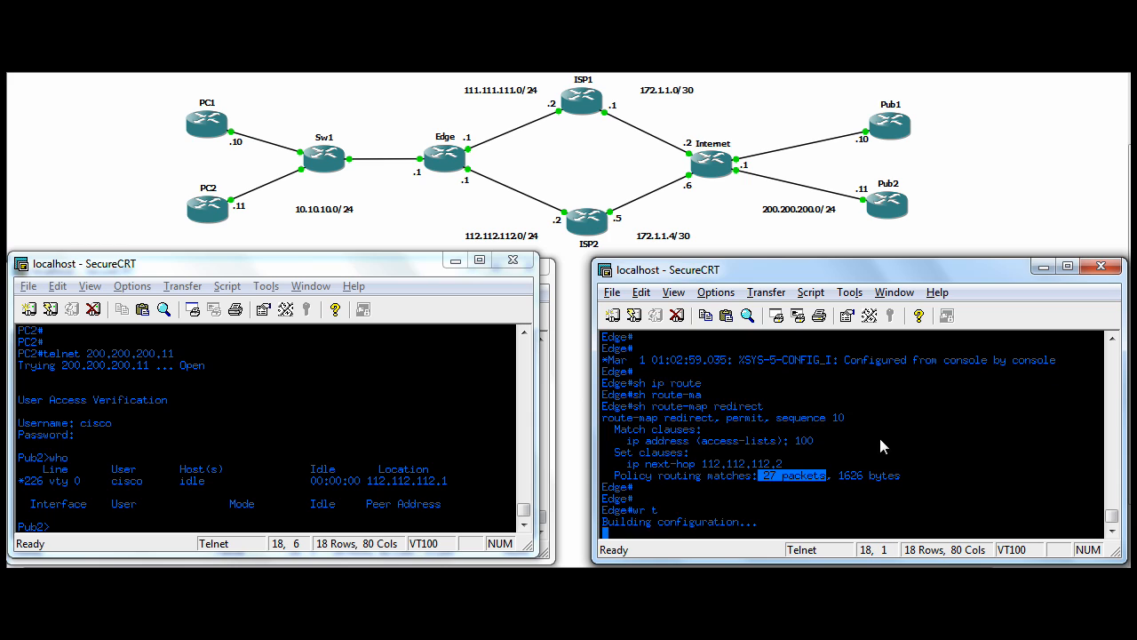
mouse_move(873, 437)
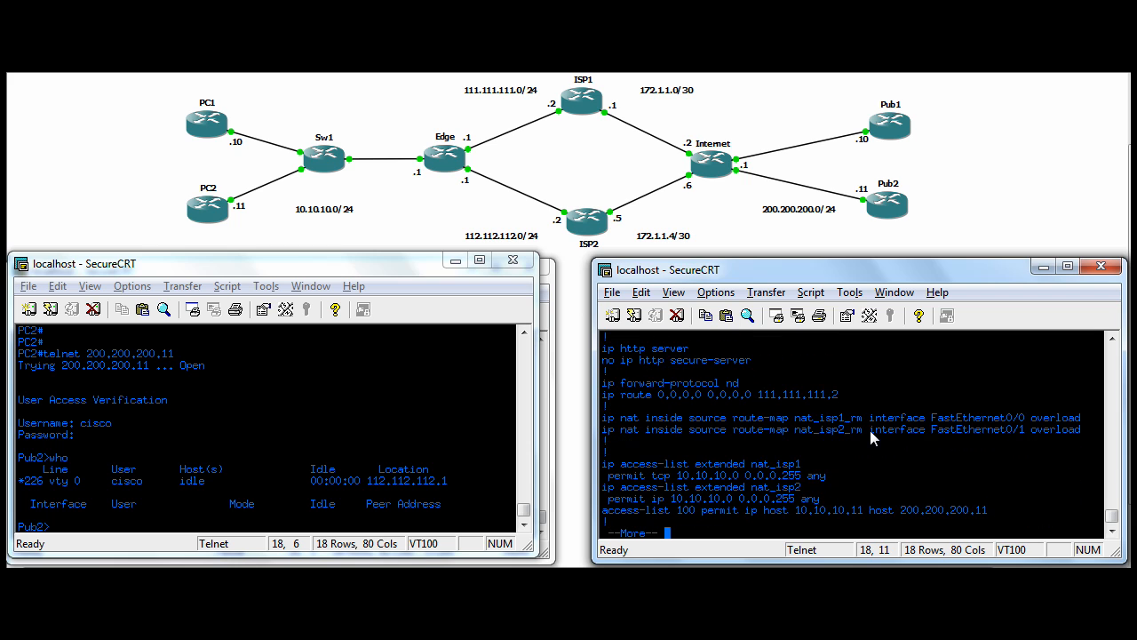
scroll(down, 3)
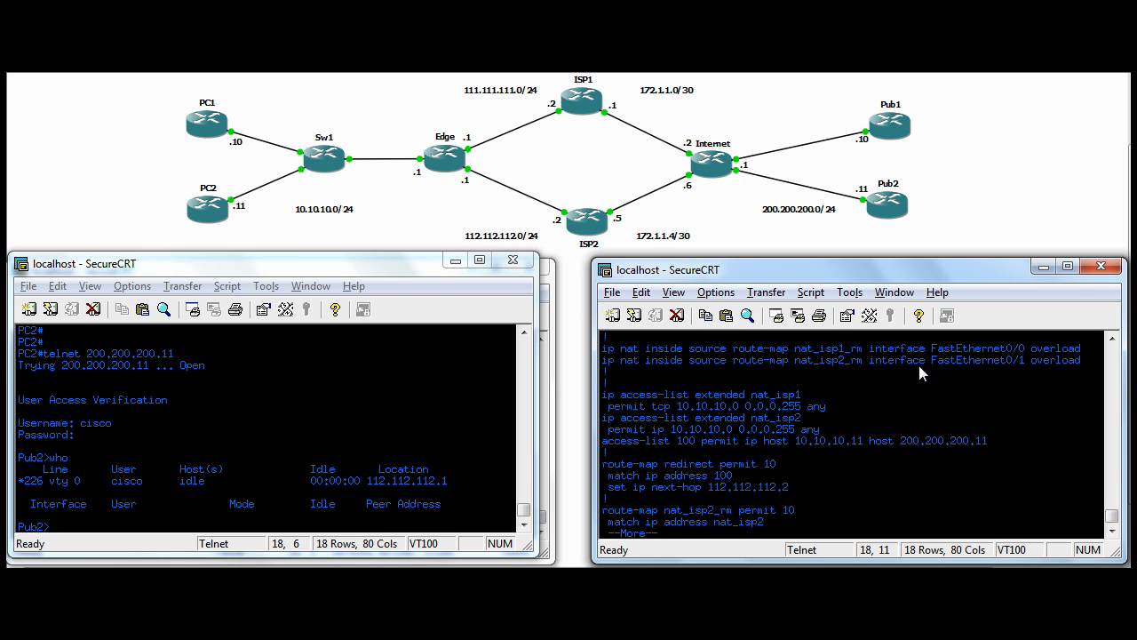
mouse_move(753, 448)
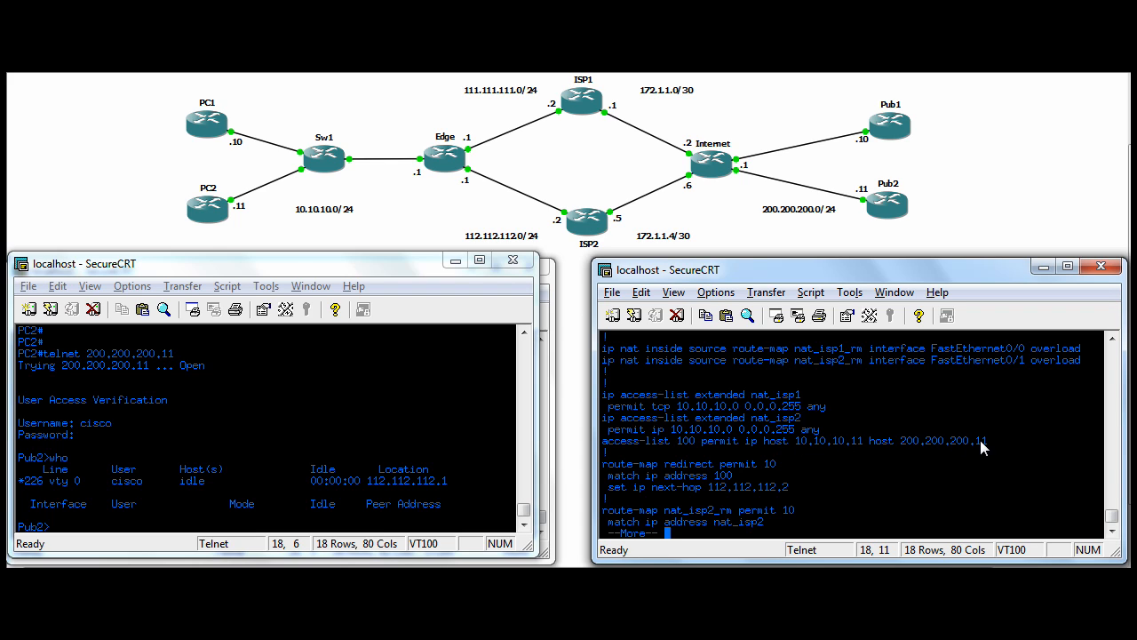
mouse_move(1015, 449)
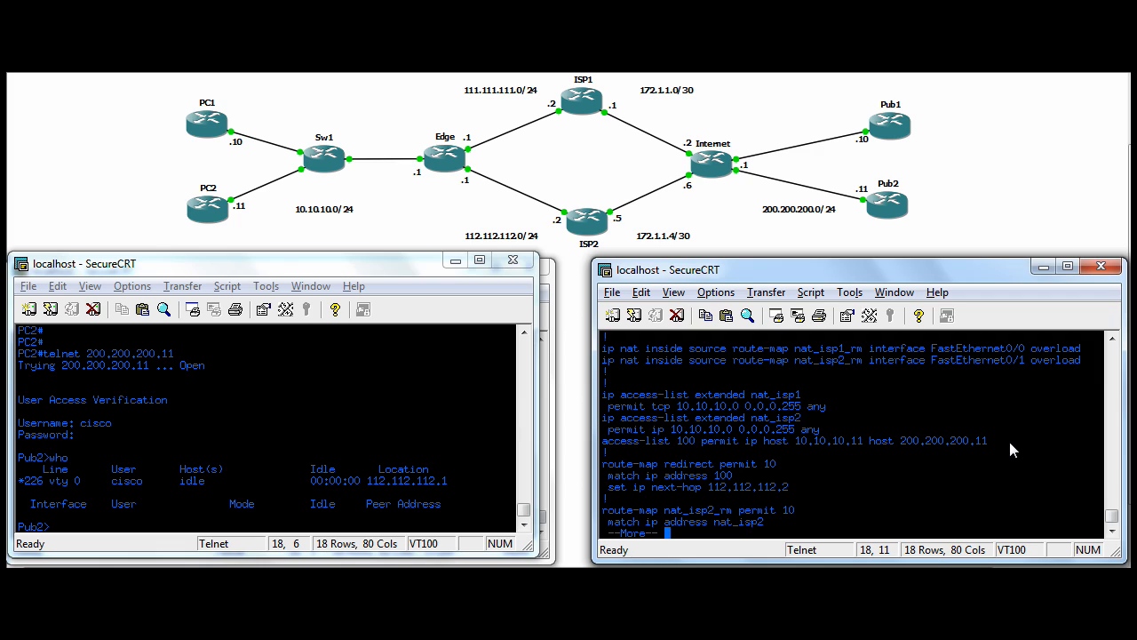